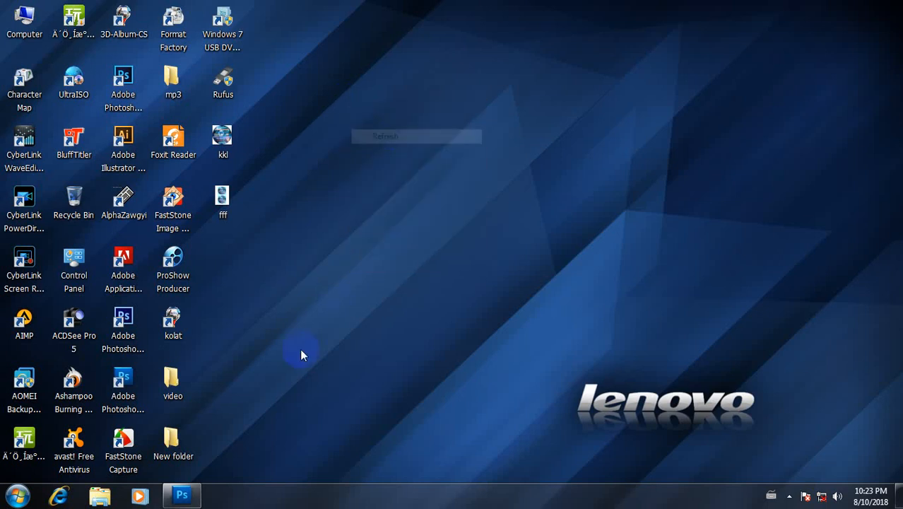
# - Close the woman and girl photo documents, discarding unsaved changes
pyautogui.click(182, 495)
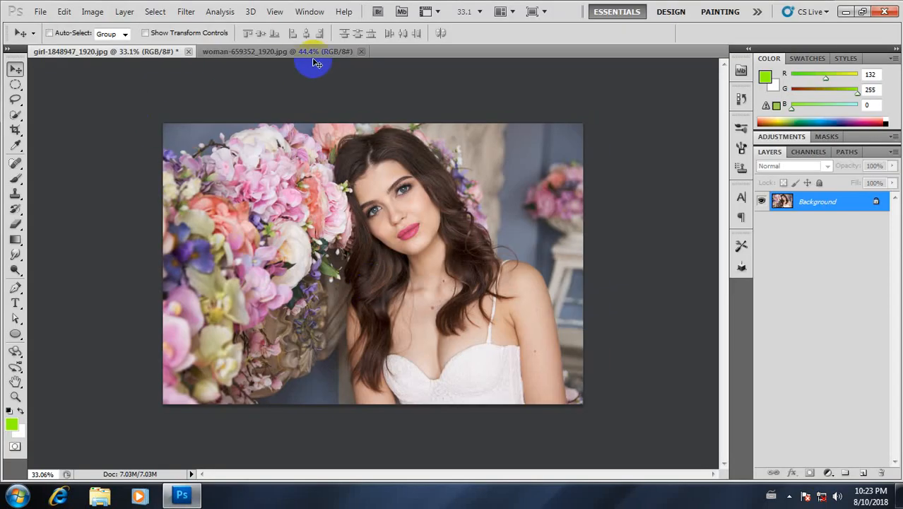
pyautogui.click(361, 51)
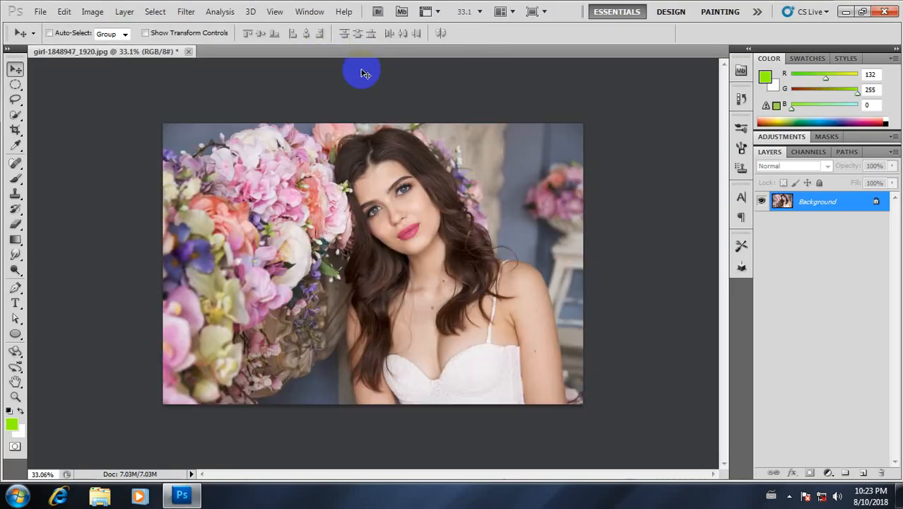
pyautogui.click(189, 51)
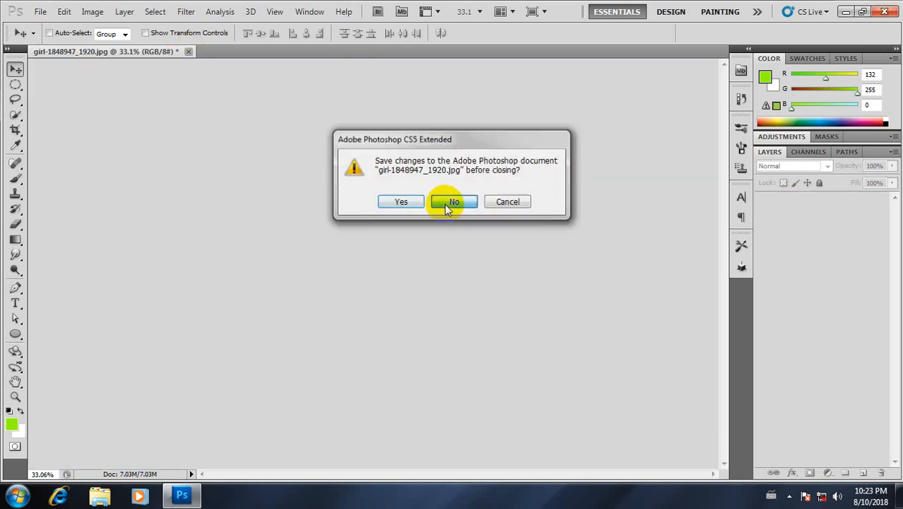
pyautogui.click(93, 11)
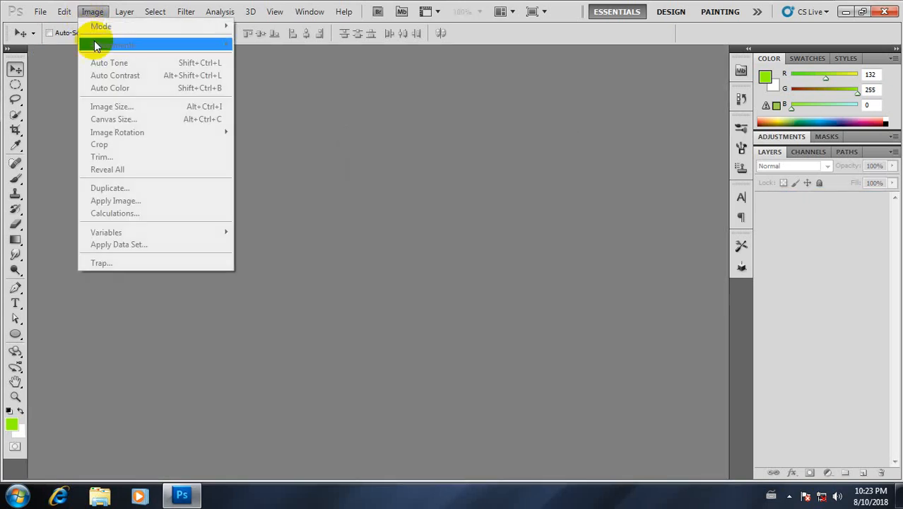
pyautogui.moveTo(113, 119)
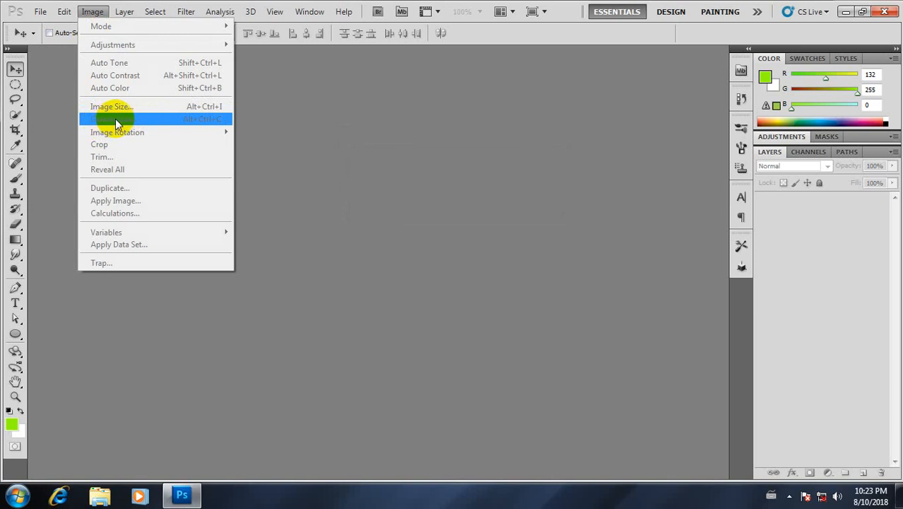
pyautogui.moveTo(188, 138)
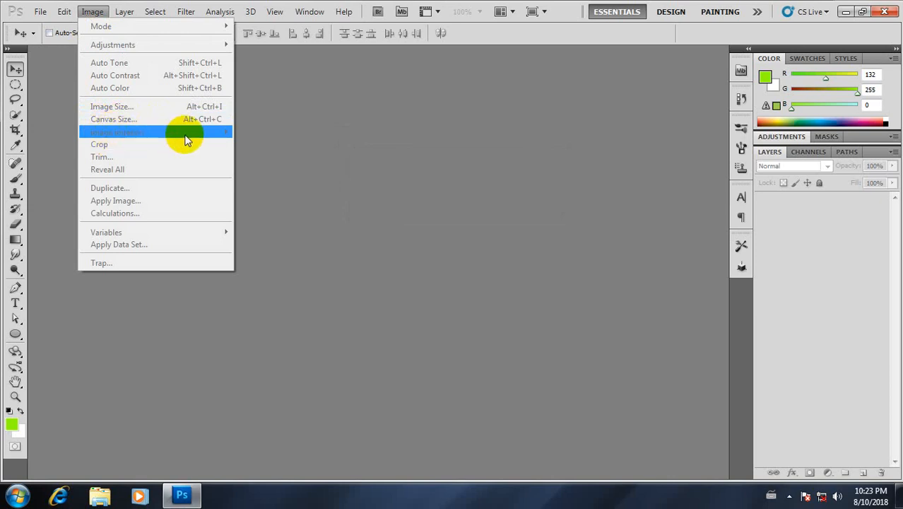
pyautogui.moveTo(154, 134)
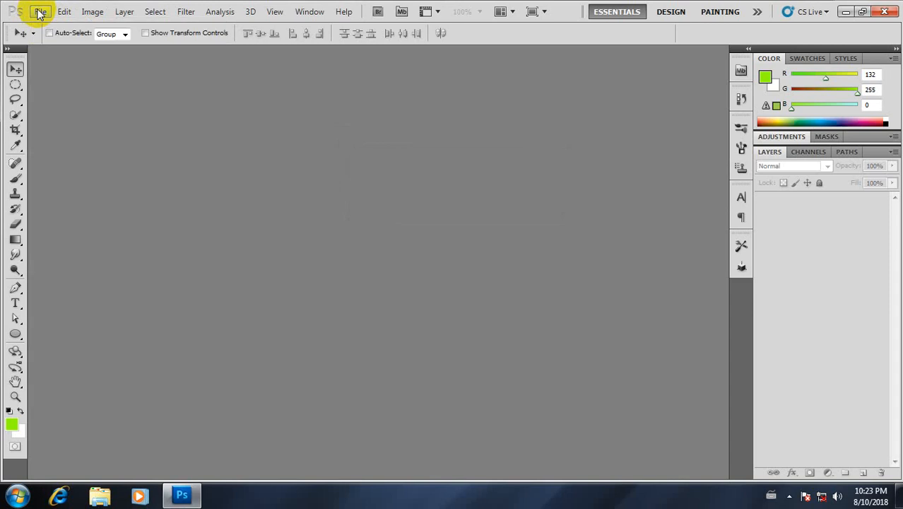
# - Open girl-1848947_1920 and woman-659352_1920 together through File > Open
pyautogui.click(40, 11)
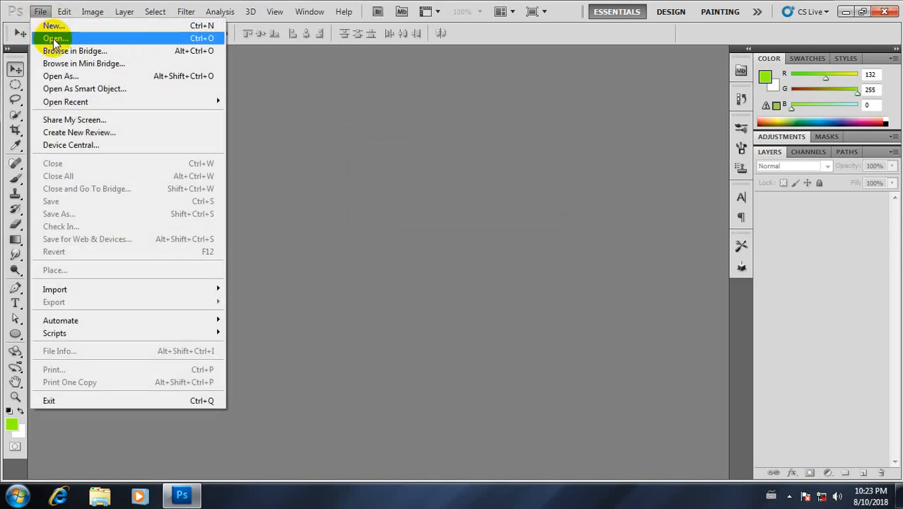
pyautogui.click(55, 37)
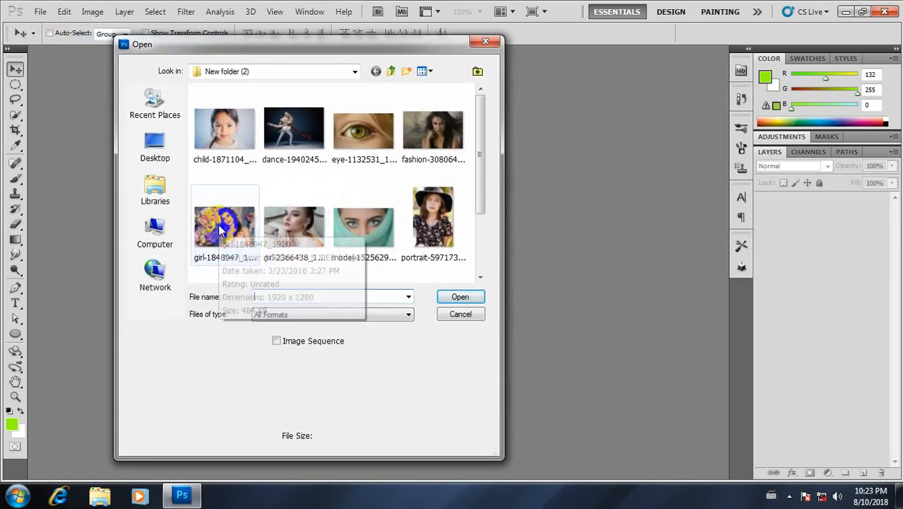
pyautogui.click(224, 222)
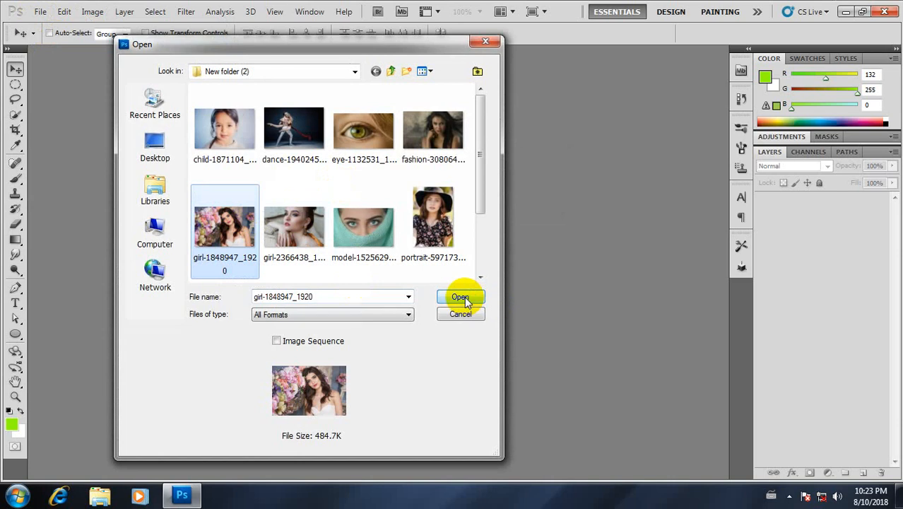
pyautogui.moveTo(481, 155)
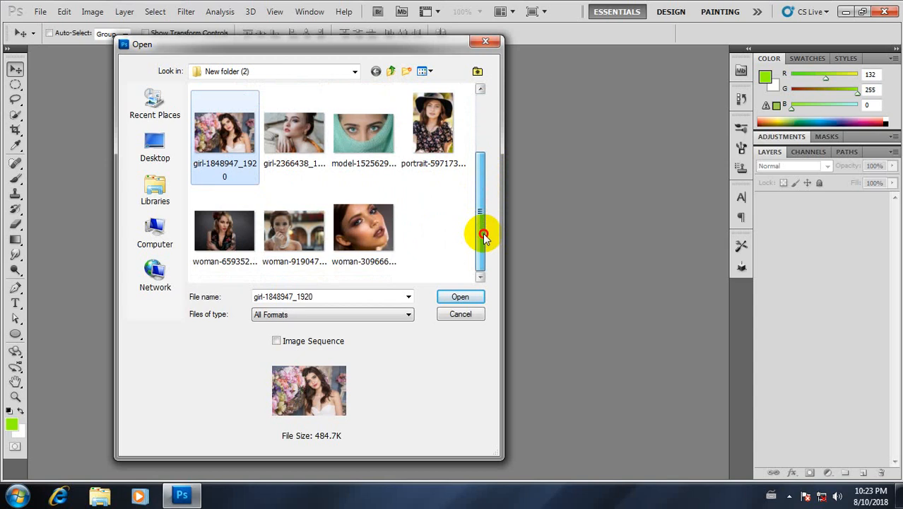
pyautogui.click(224, 230)
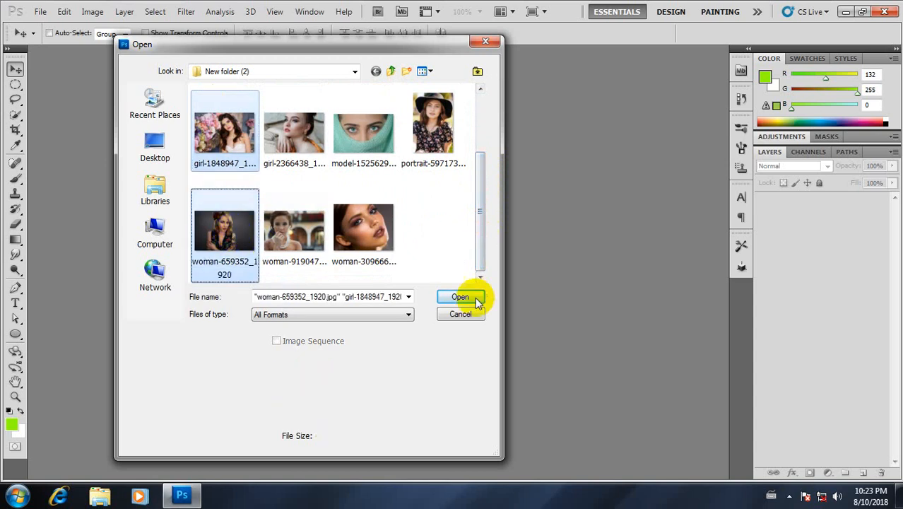
pyautogui.click(460, 296)
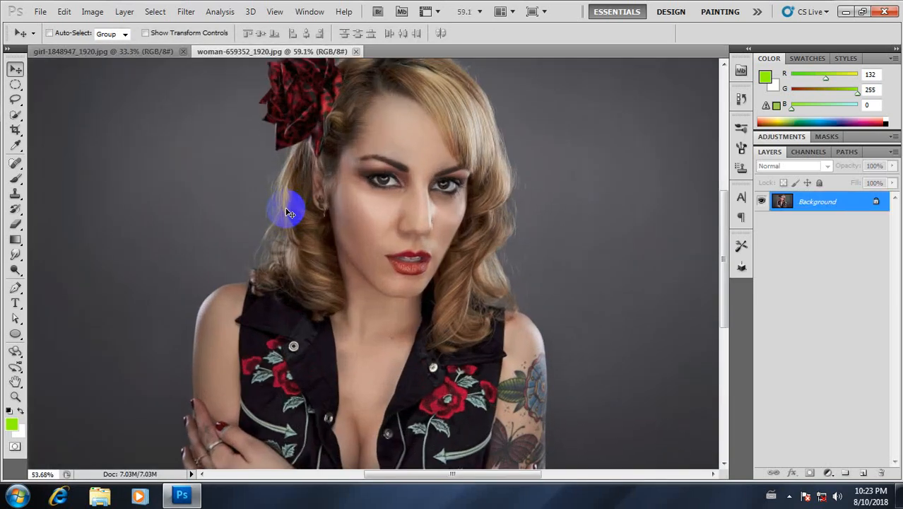
# - Make the girl photo active and show the Image menu
pyautogui.click(103, 51)
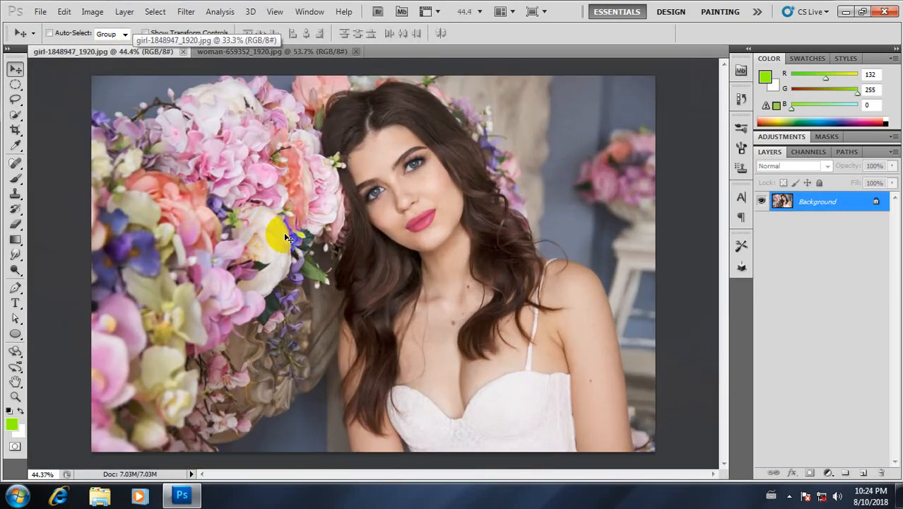
pyautogui.click(92, 11)
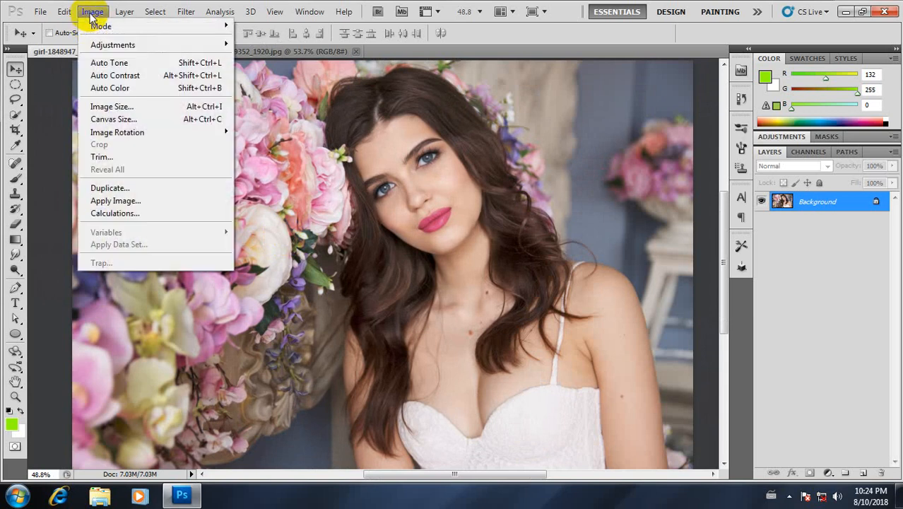
pyautogui.moveTo(100, 26)
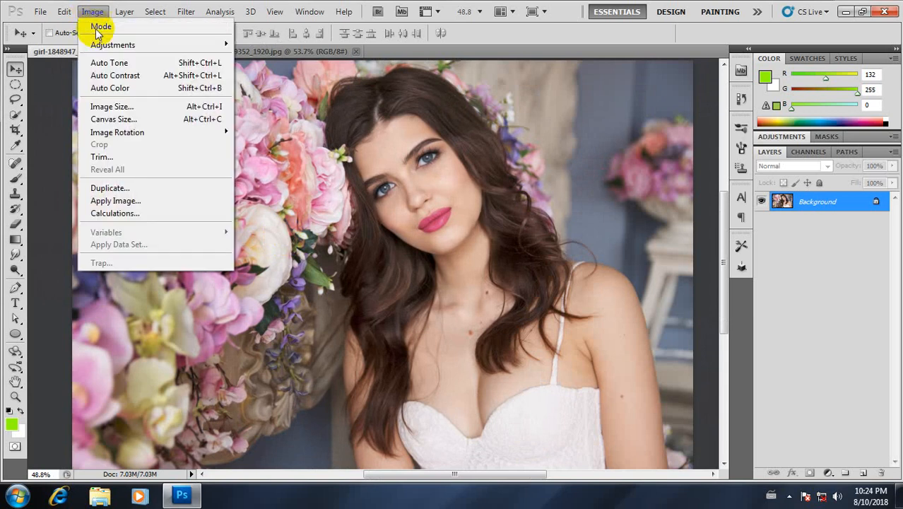
pyautogui.moveTo(113, 118)
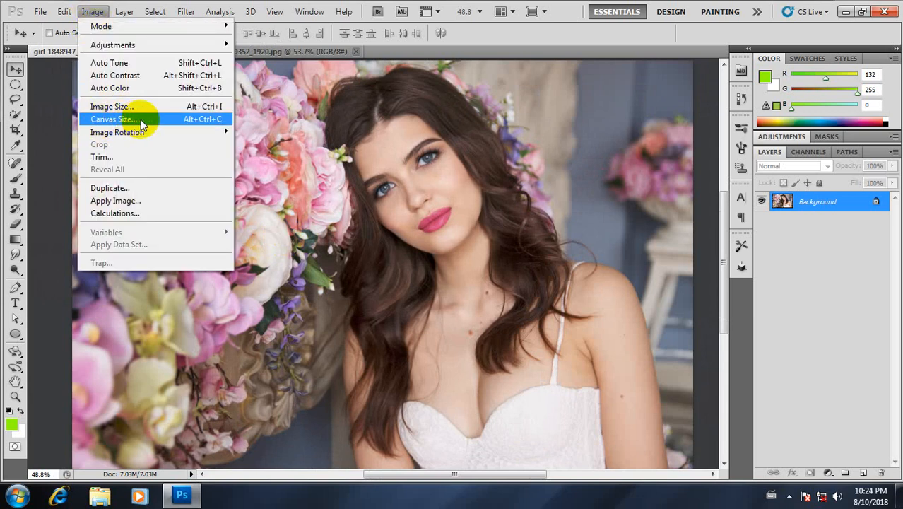
pyautogui.moveTo(159, 119)
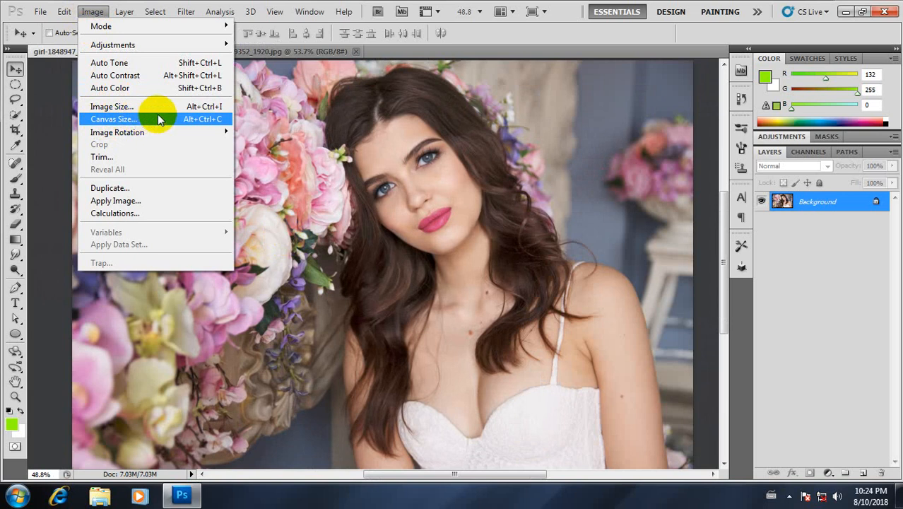
pyautogui.moveTo(219, 127)
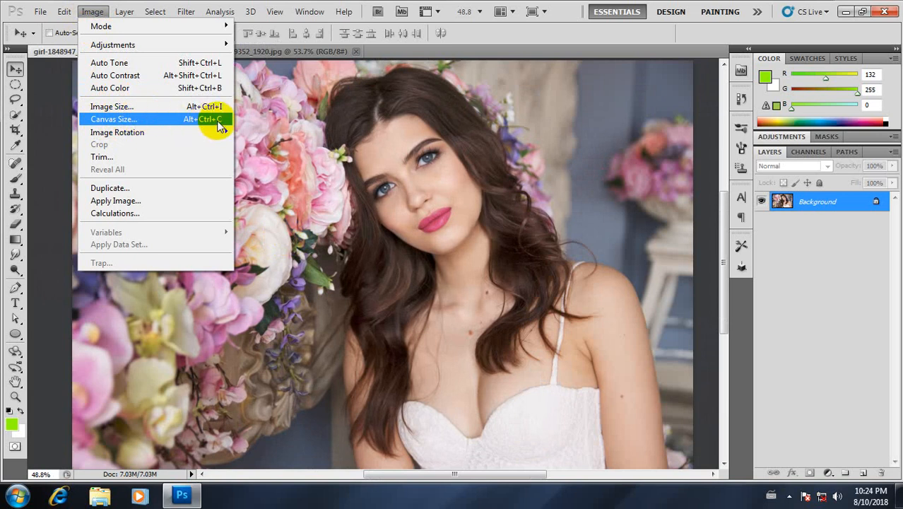
pyautogui.moveTo(114, 121)
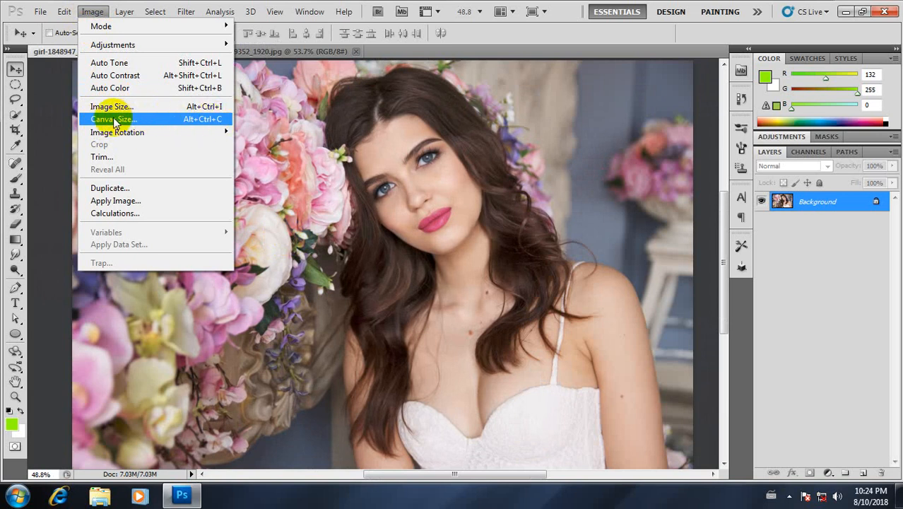
pyautogui.moveTo(102, 119)
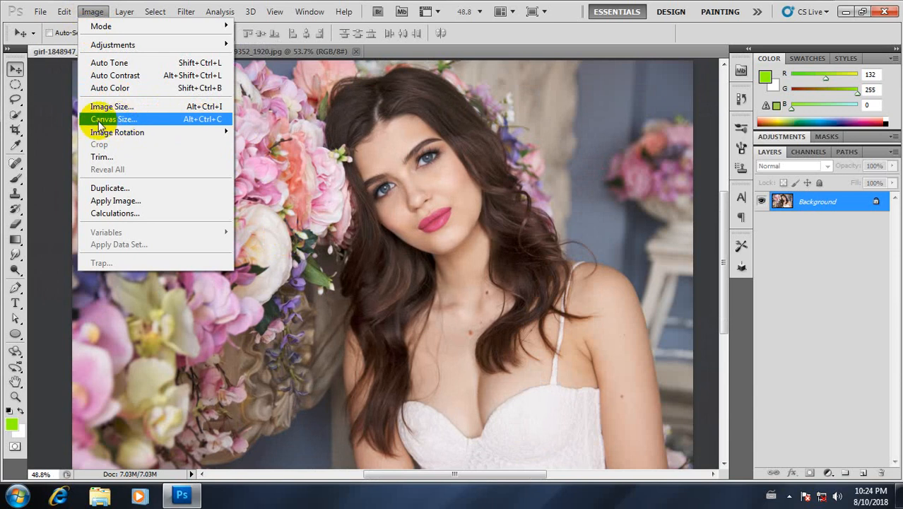
pyautogui.moveTo(129, 123)
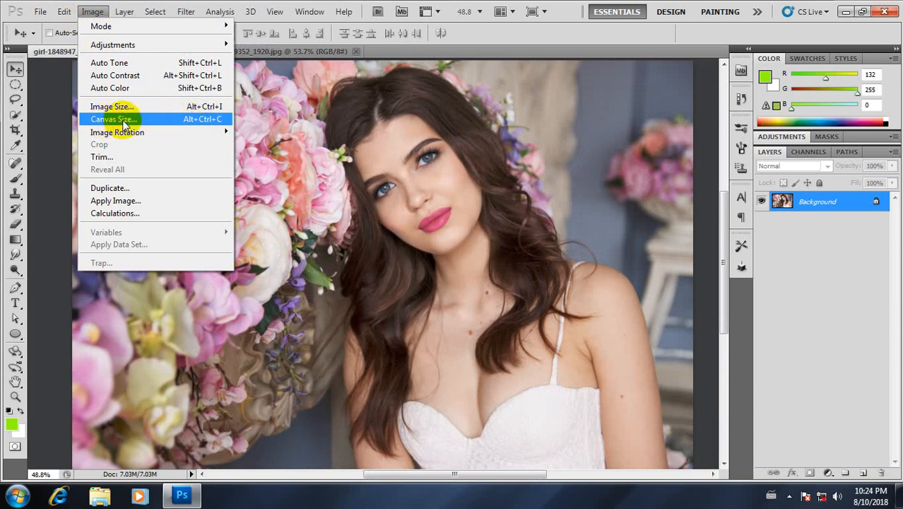
pyautogui.moveTo(182, 124)
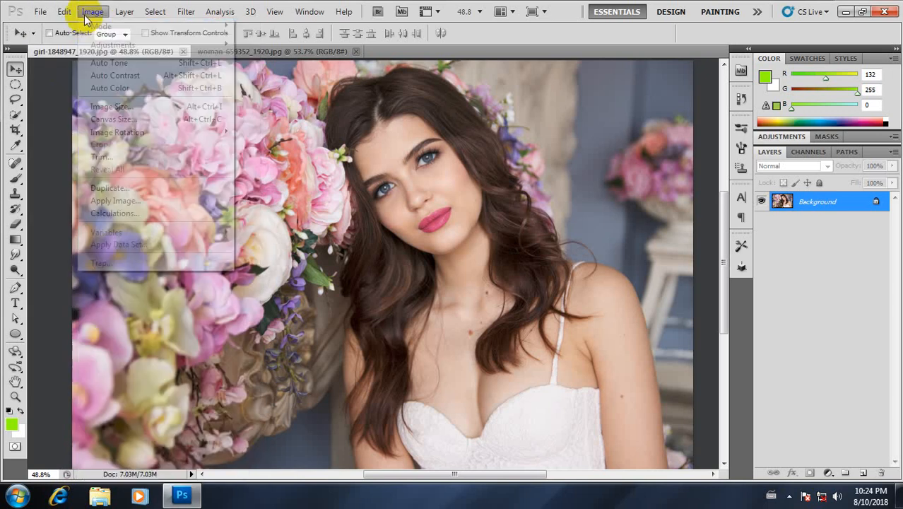
pyautogui.moveTo(112, 119)
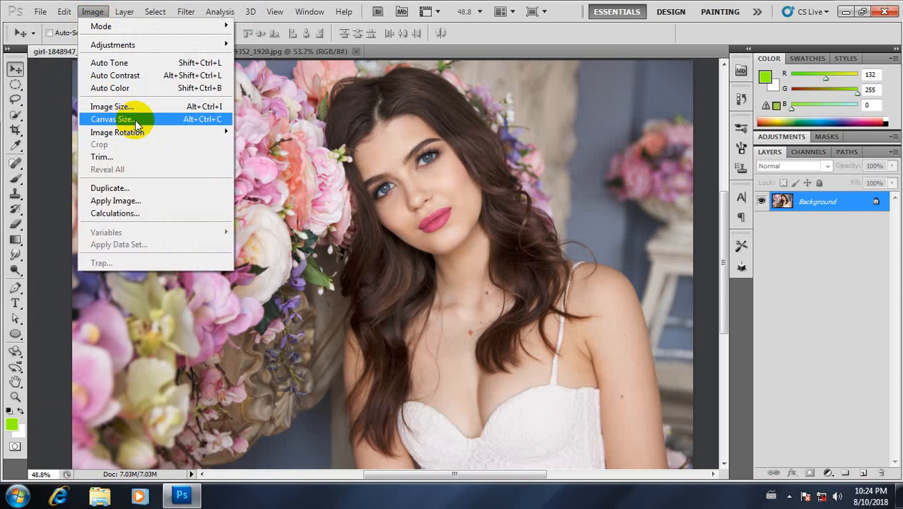
pyautogui.moveTo(152, 126)
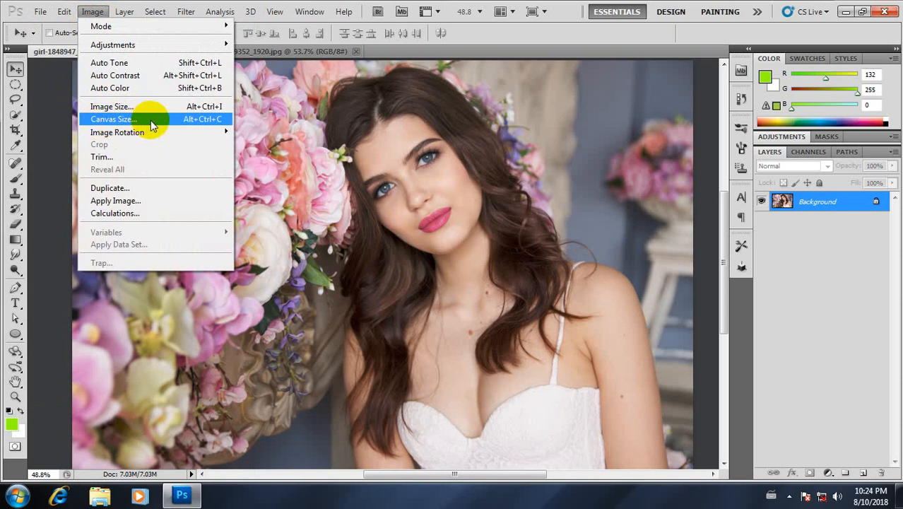
pyautogui.moveTo(185, 119)
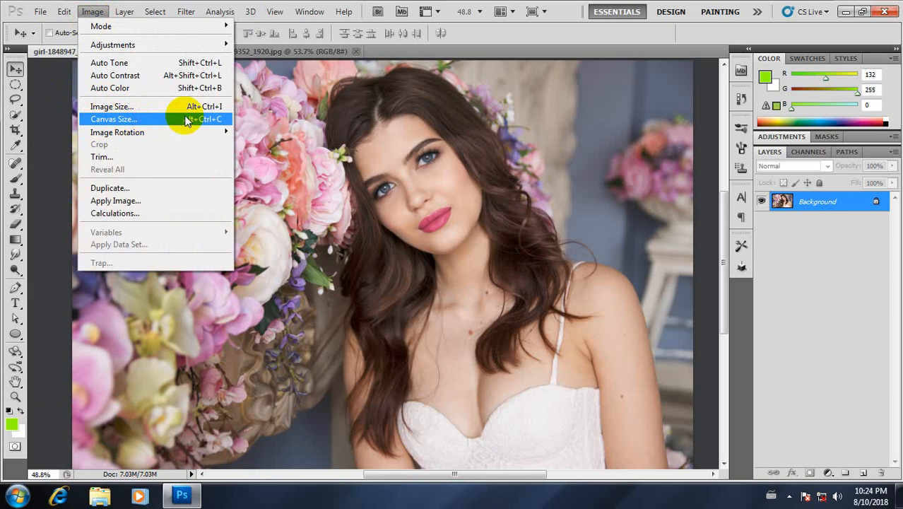
pyautogui.moveTo(128, 118)
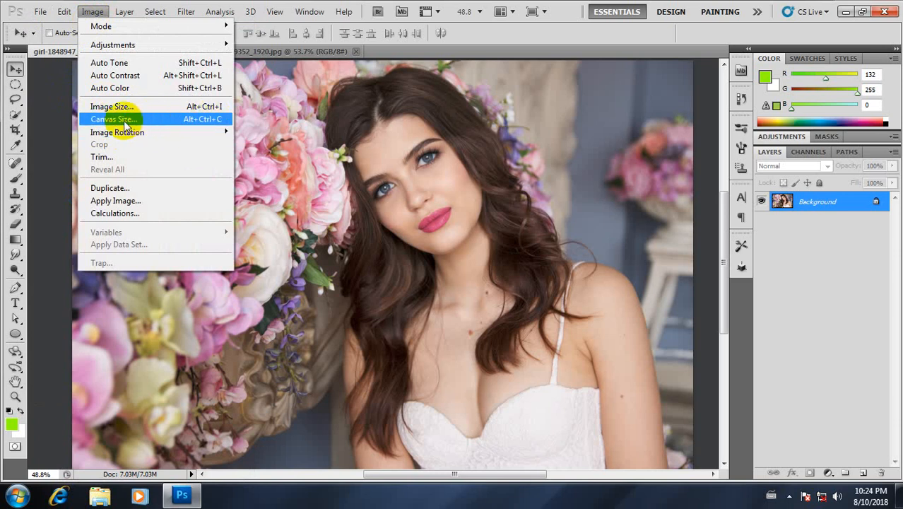
pyautogui.moveTo(131, 126)
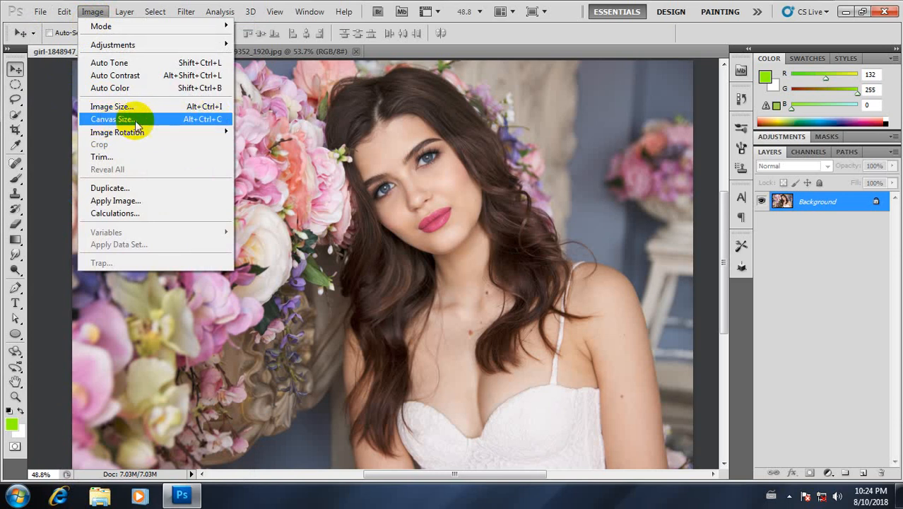
# - Add a relative 2-inch gray canvas extension to the girl photo
pyautogui.click(113, 119)
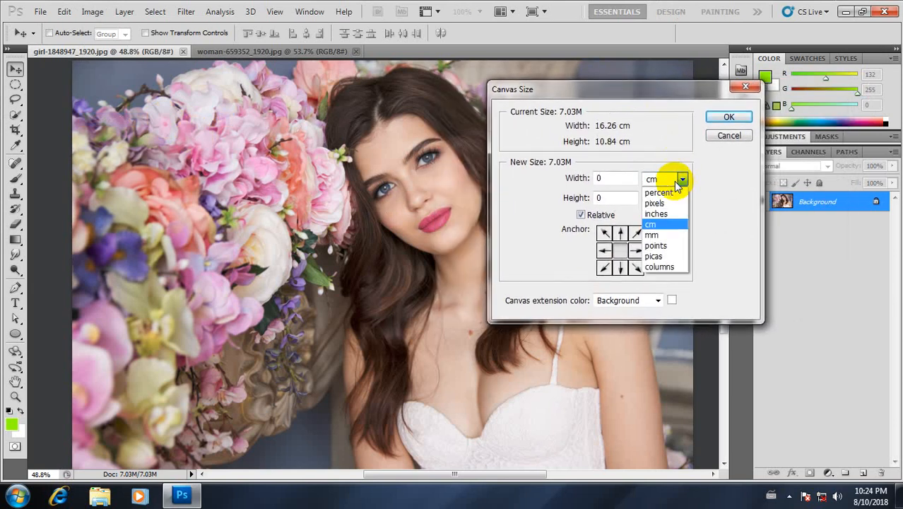
pyautogui.click(655, 213)
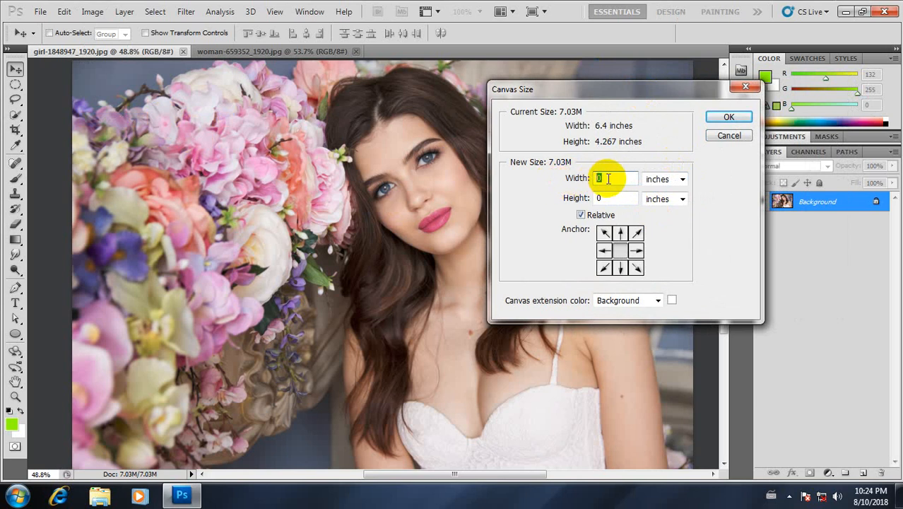
pyautogui.click(581, 215)
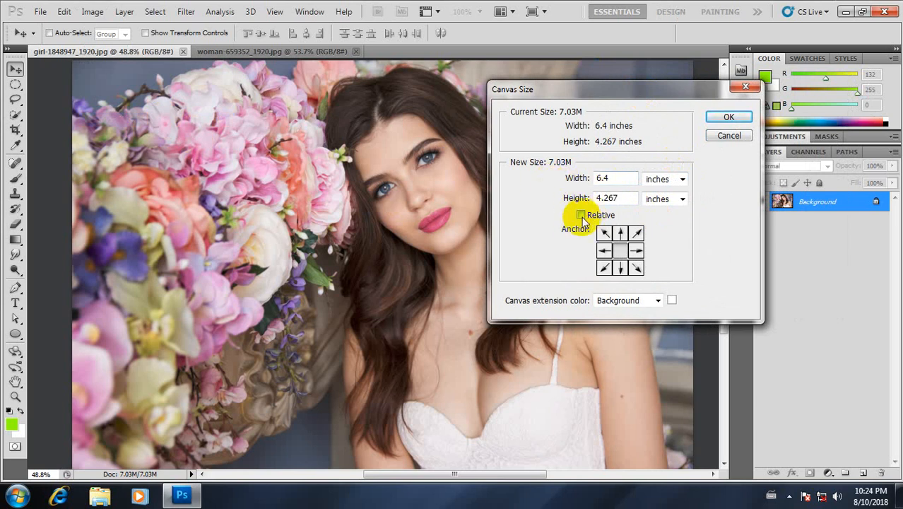
pyautogui.click(581, 215)
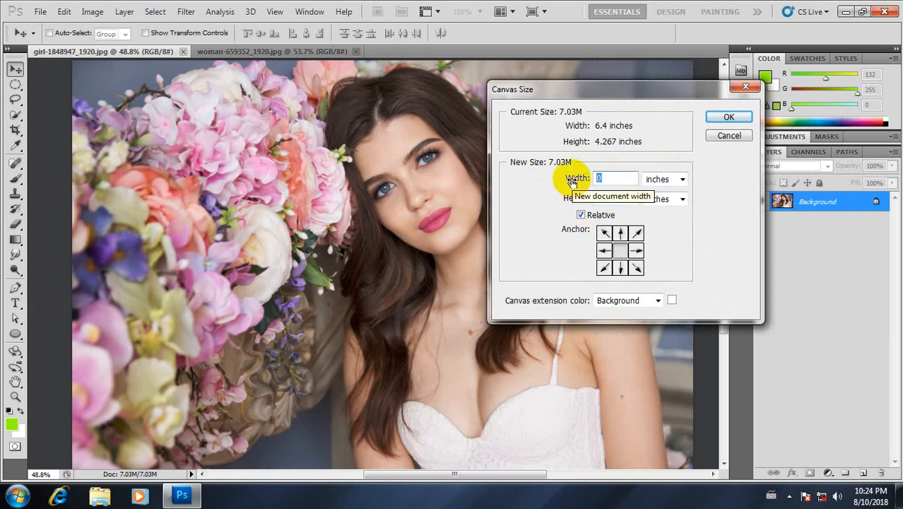
pyautogui.write('2')
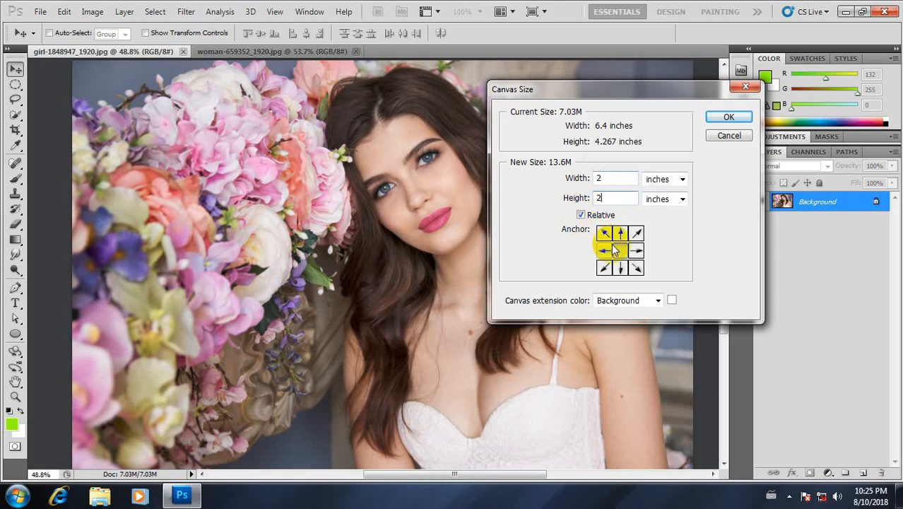
pyautogui.click(658, 299)
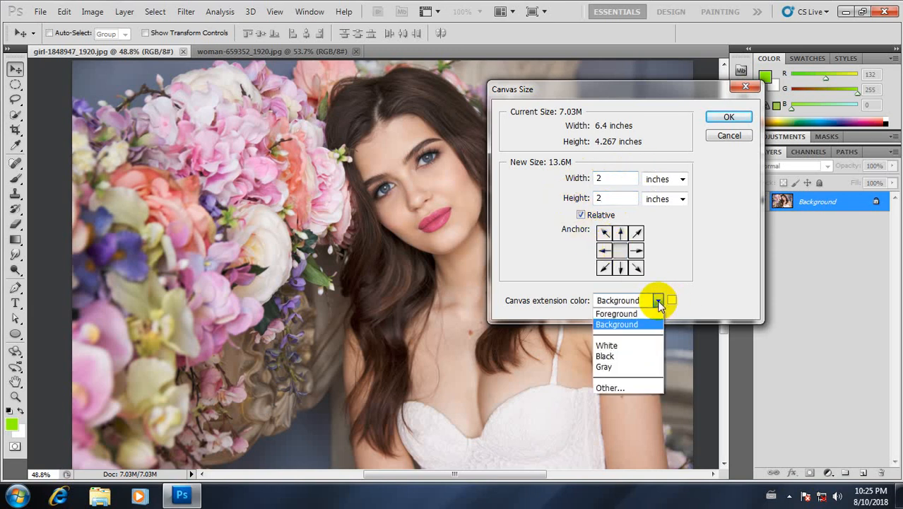
pyautogui.moveTo(606, 356)
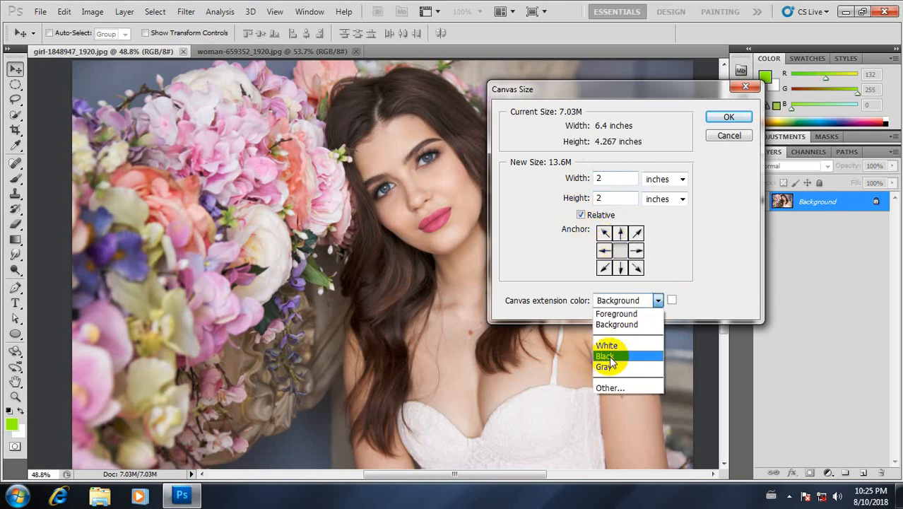
pyautogui.moveTo(605, 366)
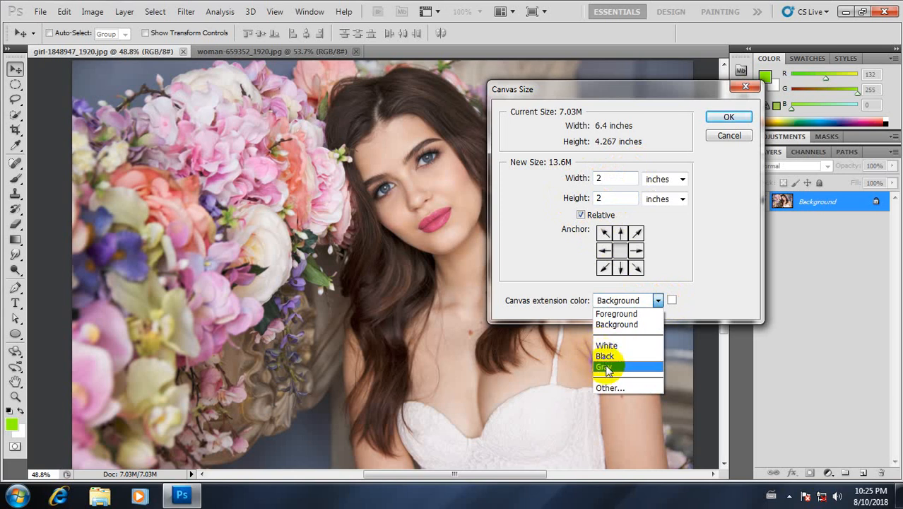
pyautogui.moveTo(606, 355)
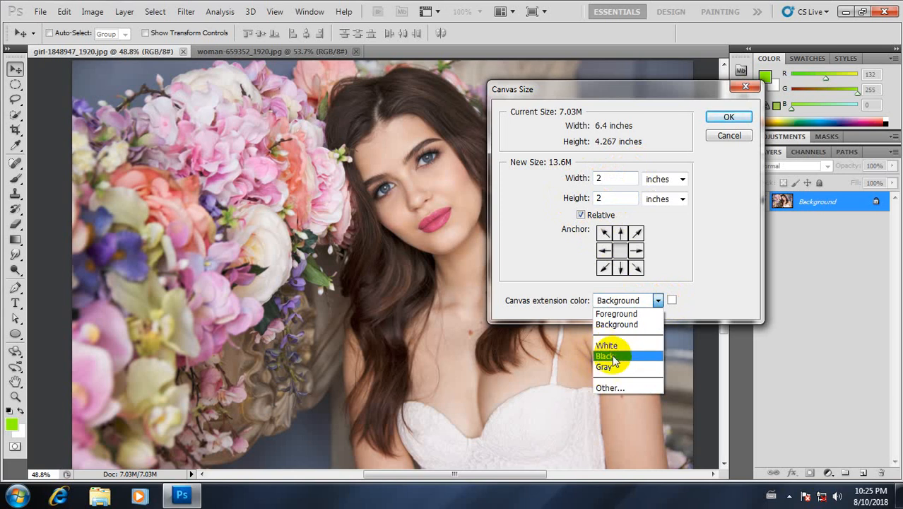
pyautogui.moveTo(604, 366)
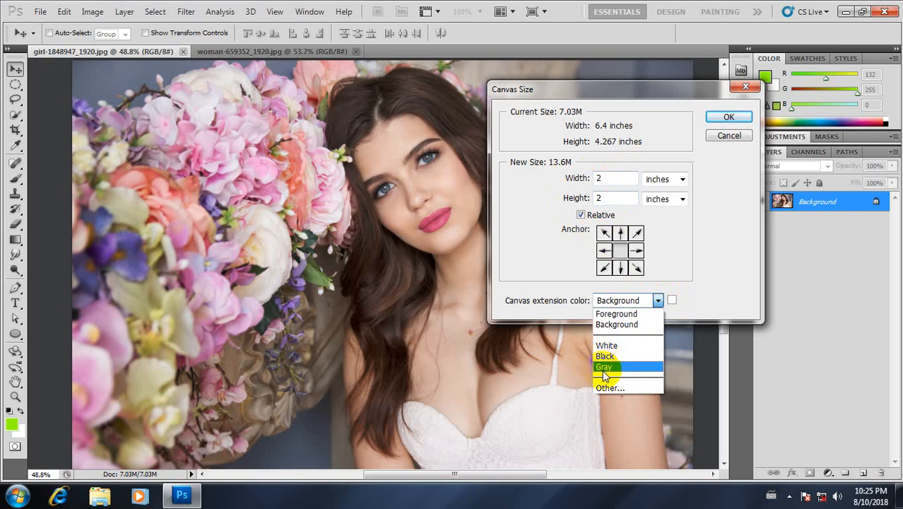
pyautogui.click(605, 366)
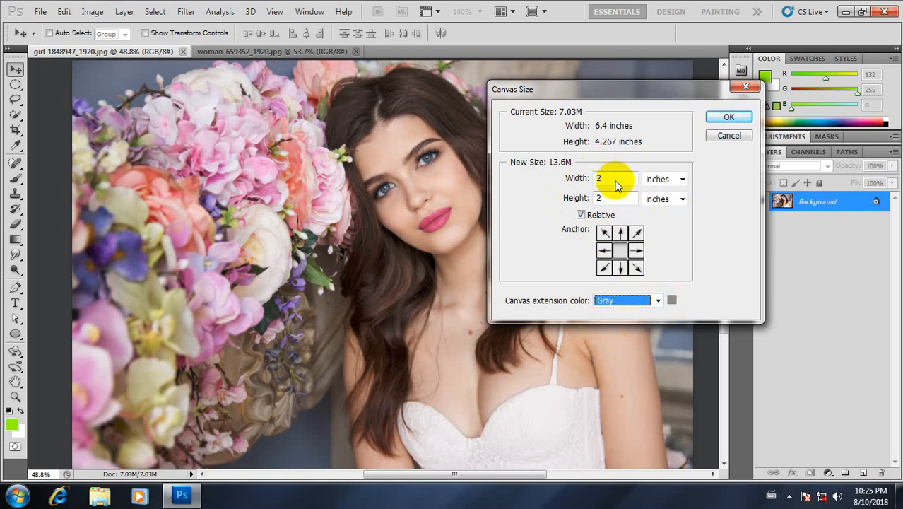
pyautogui.moveTo(579, 225)
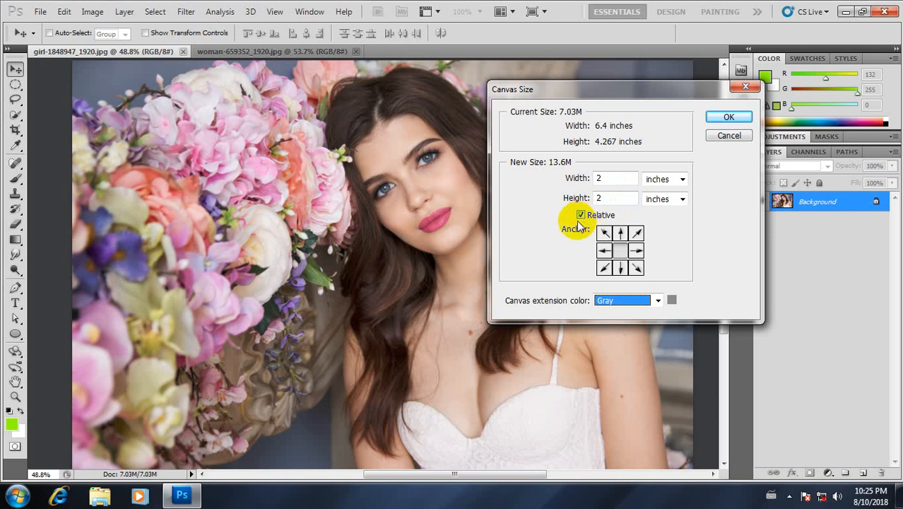
pyautogui.click(729, 117)
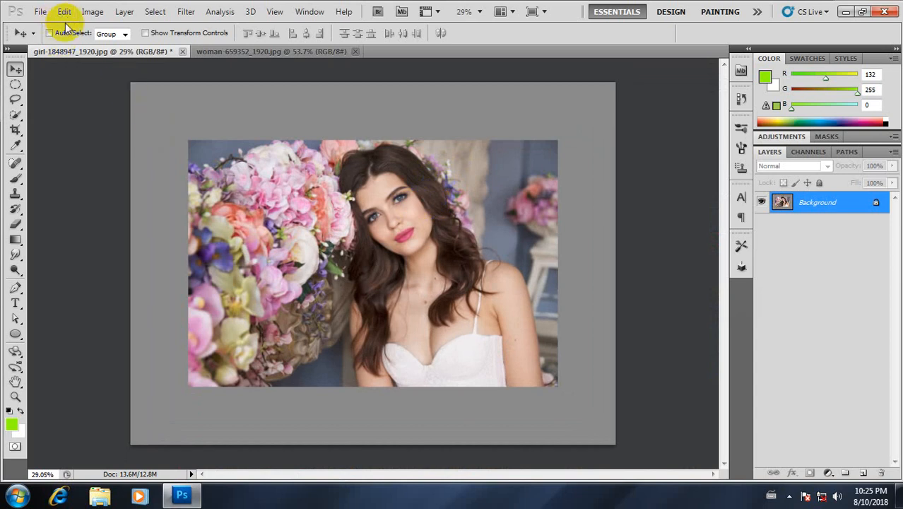
pyautogui.moveTo(256, 231)
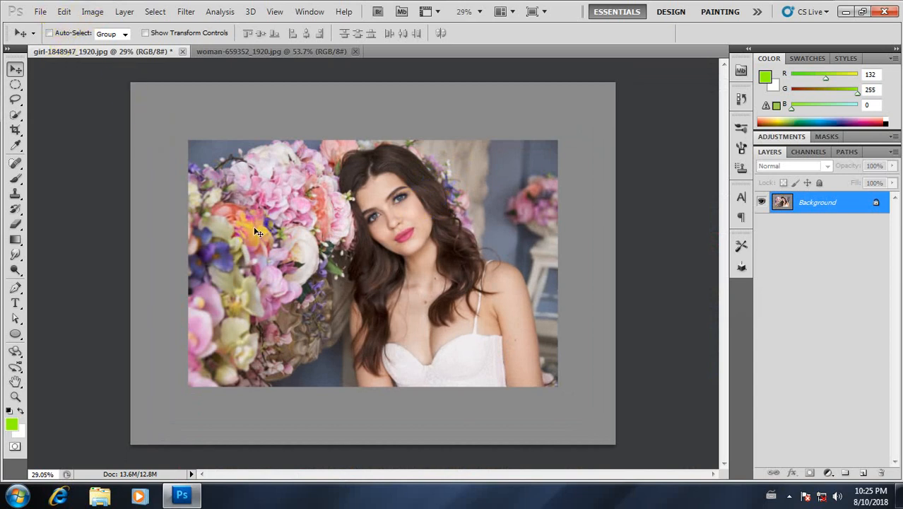
pyautogui.moveTo(65, 11)
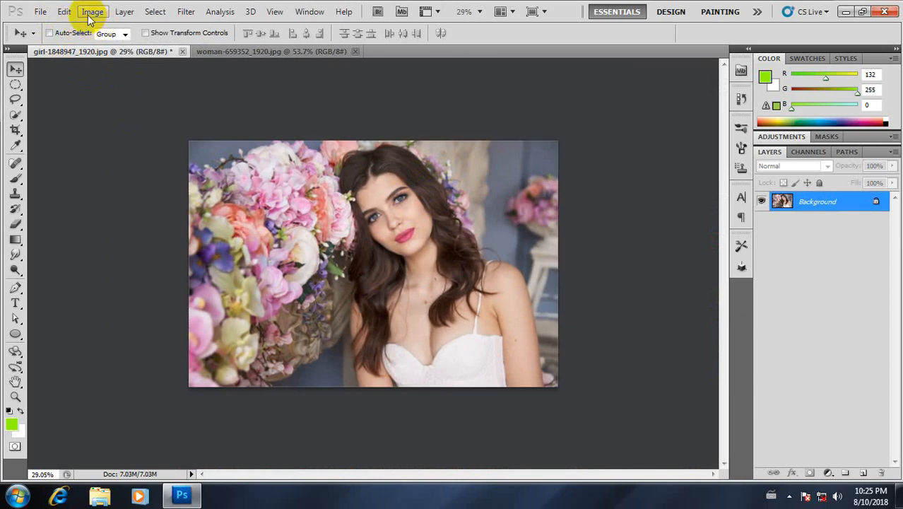
# - Undo the gray border and reopen Image > Canvas Size
pyautogui.click(111, 119)
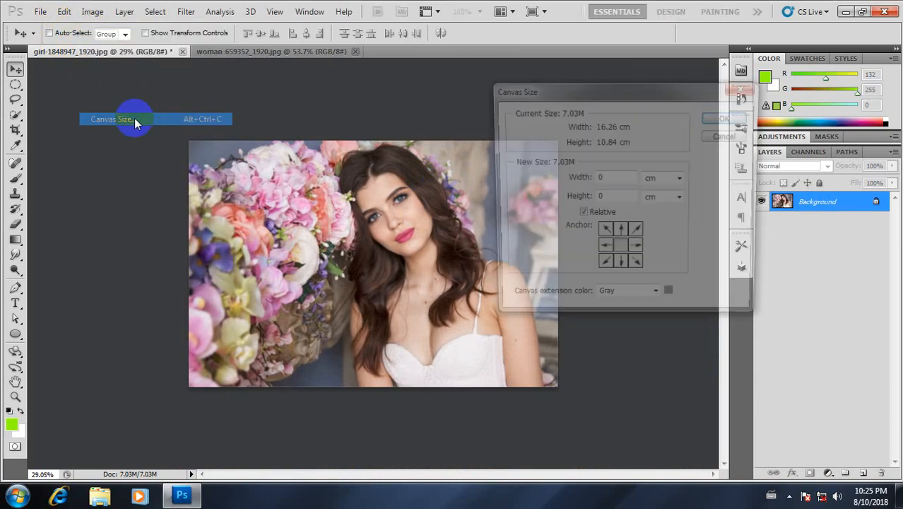
# - Extend the girl photo's canvas by 1 inch each way with cyan fill
pyautogui.click(668, 290)
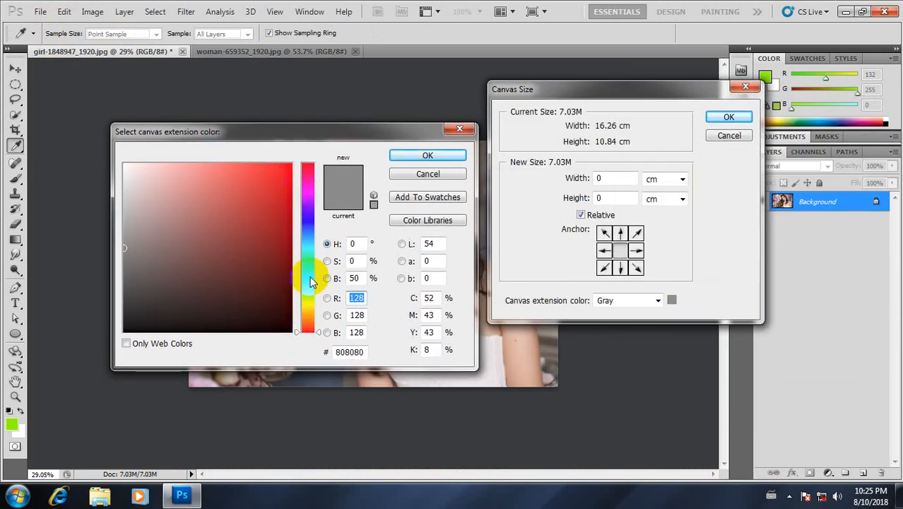
pyautogui.click(307, 214)
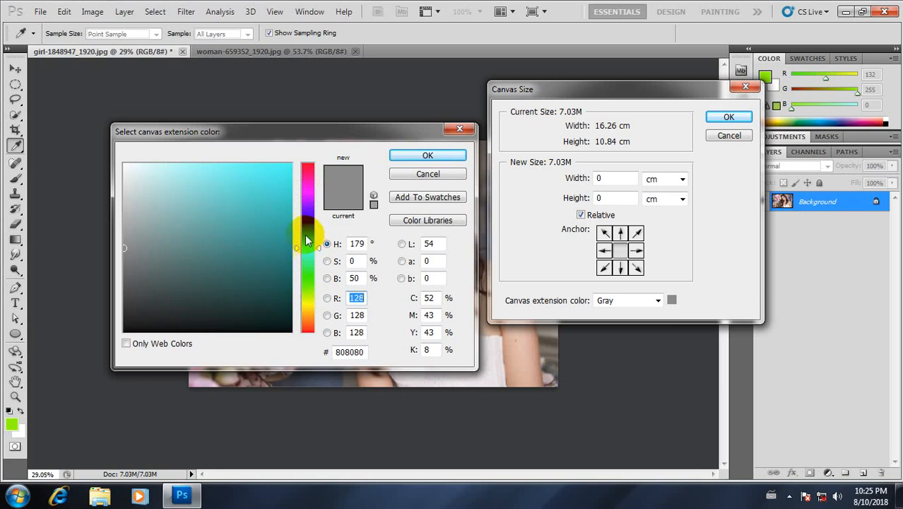
pyautogui.click(427, 155)
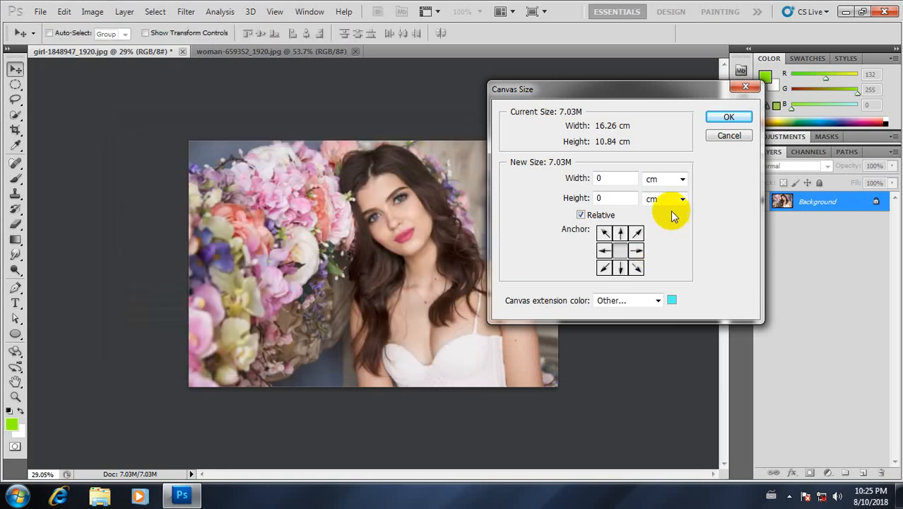
pyautogui.click(664, 178)
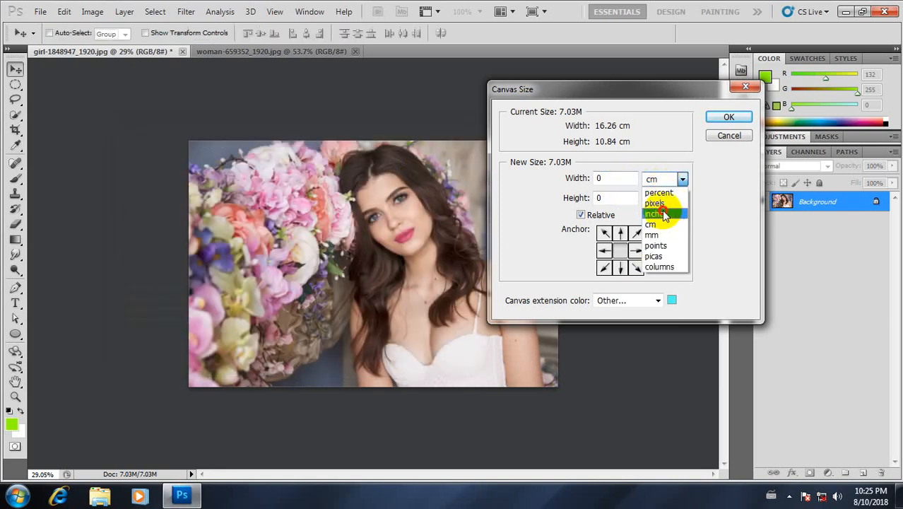
pyautogui.click(654, 213)
pyautogui.write('1')
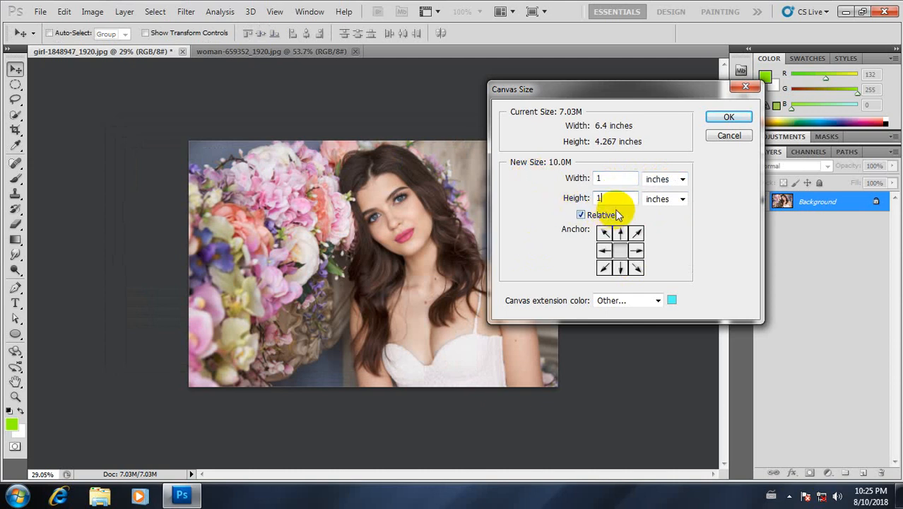
pyautogui.moveTo(656, 238)
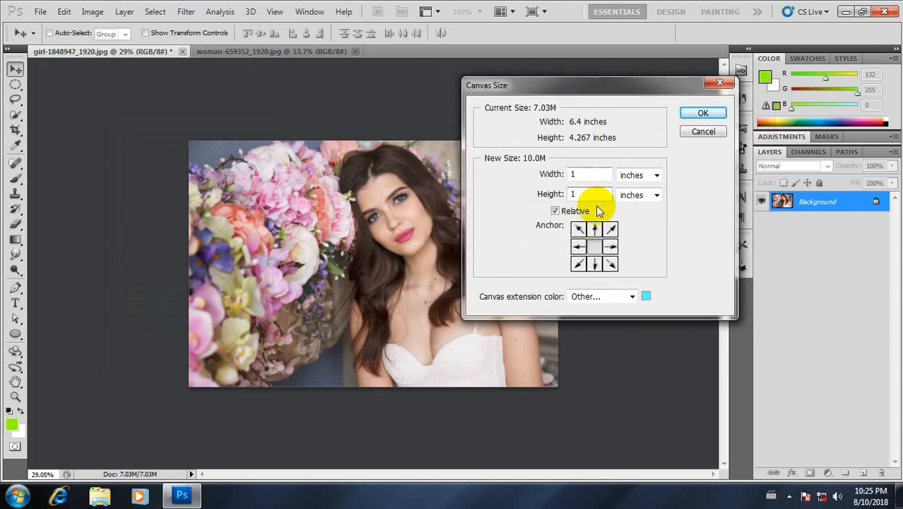
pyautogui.moveTo(707, 216)
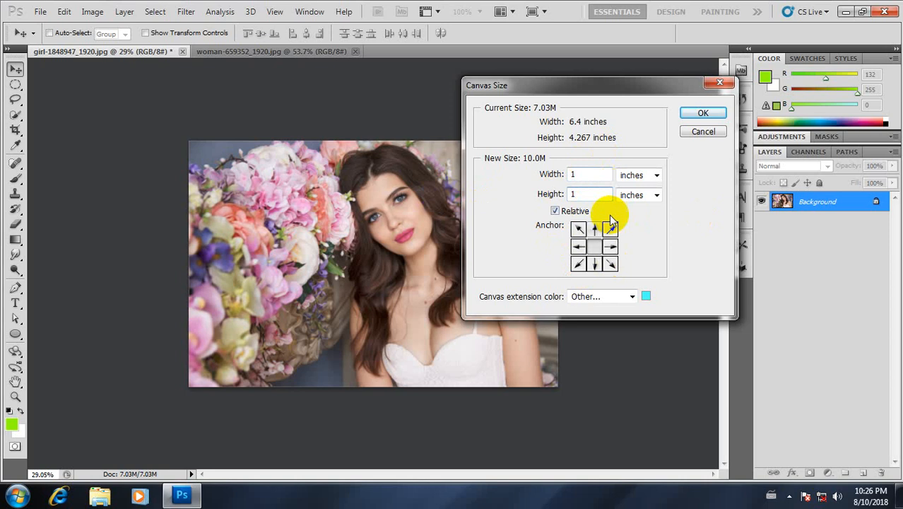
pyautogui.moveTo(601, 102)
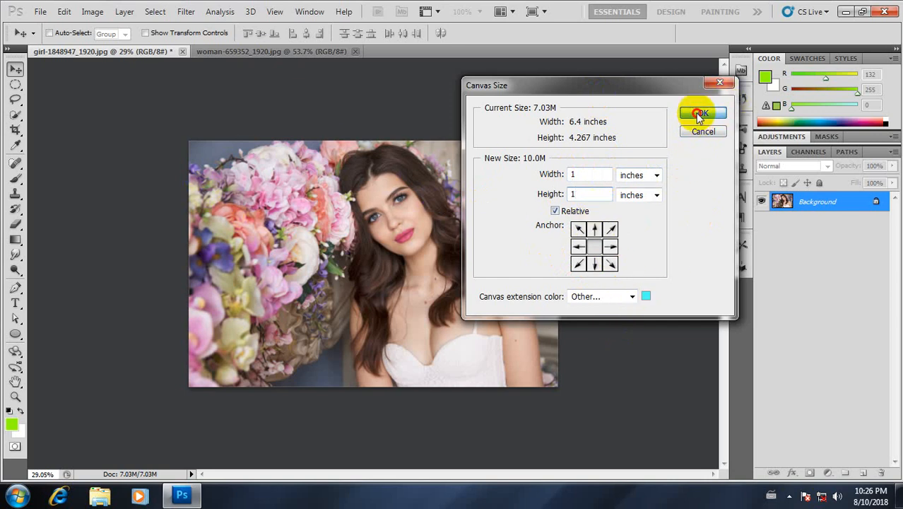
pyautogui.click(700, 113)
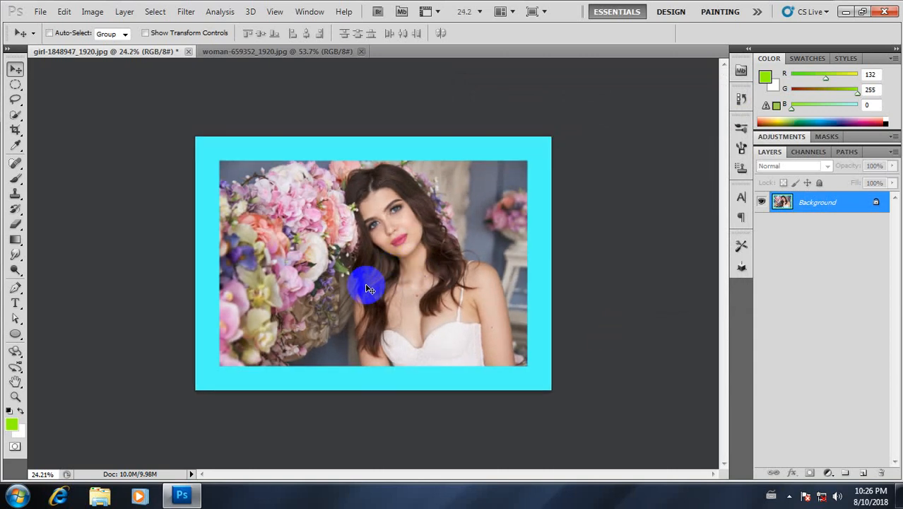
pyautogui.moveTo(360, 291)
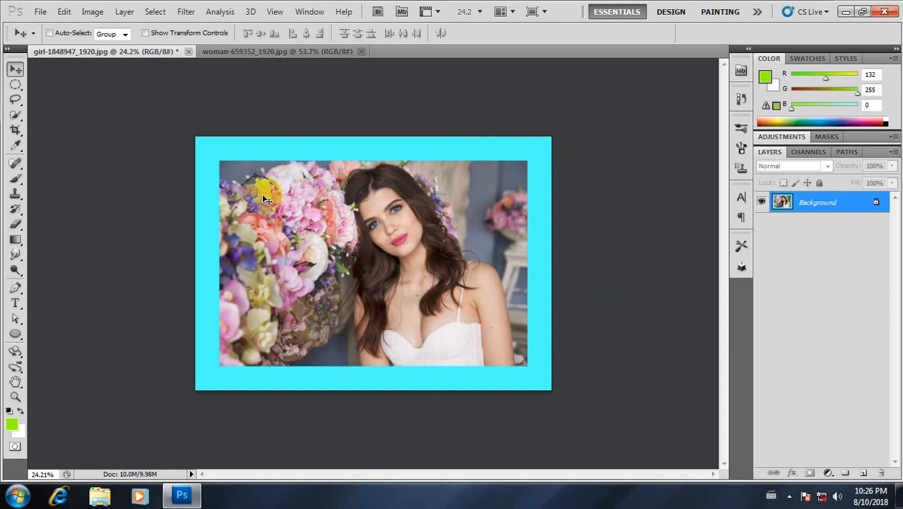
# - Try quarter-turn and half-turn rotations on the woman photo
pyautogui.click(93, 11)
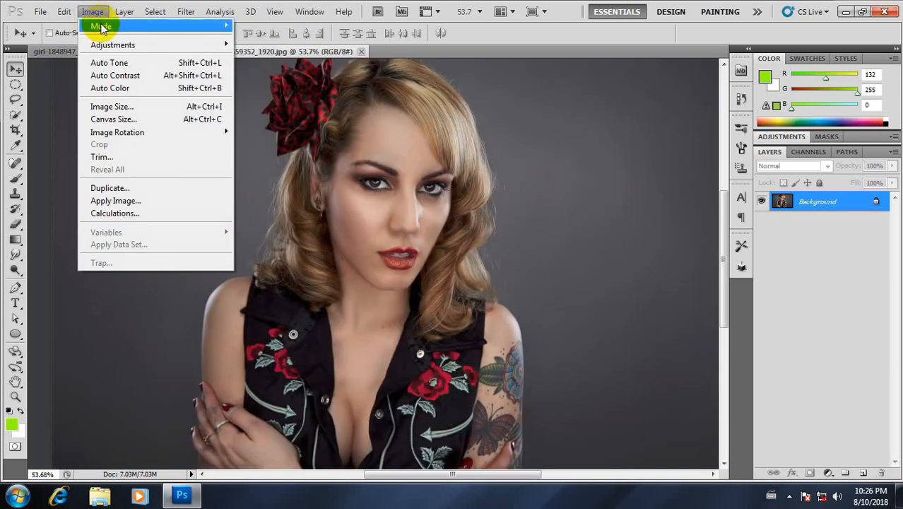
pyautogui.moveTo(118, 132)
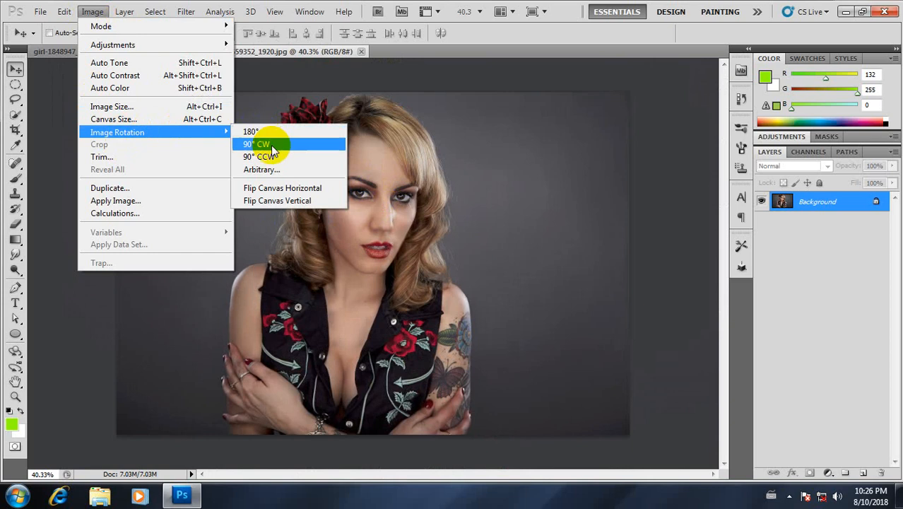
pyautogui.click(257, 144)
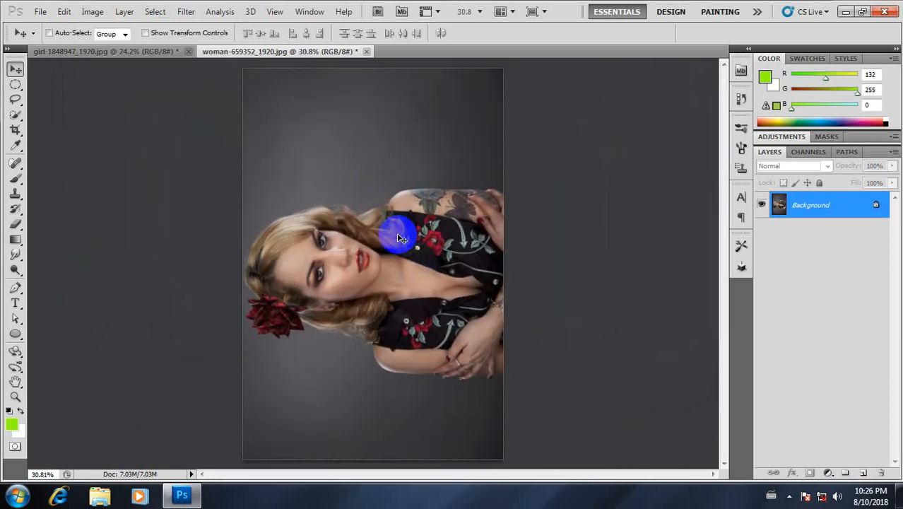
pyautogui.click(92, 12)
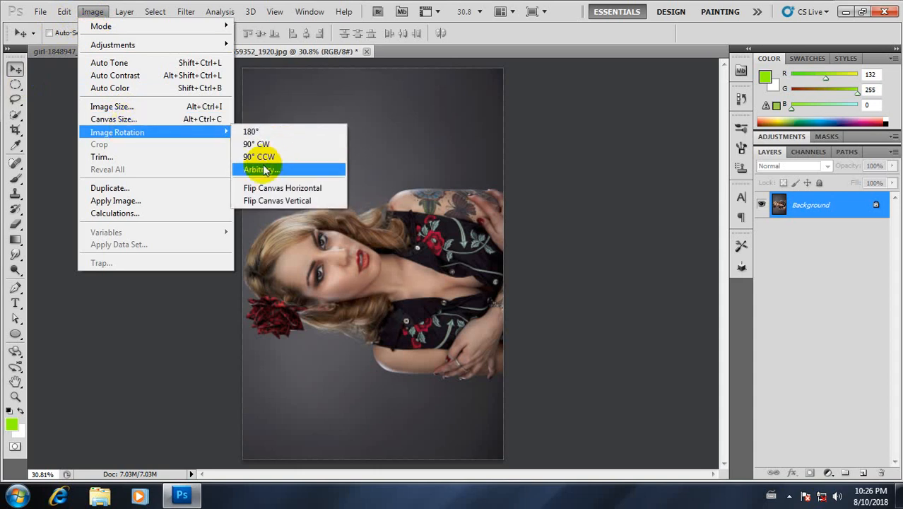
pyautogui.click(251, 131)
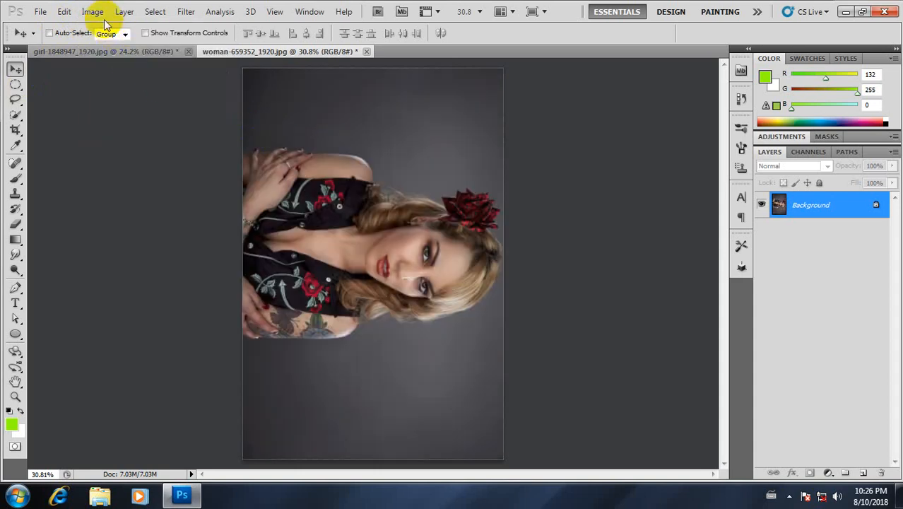
pyautogui.click(92, 12)
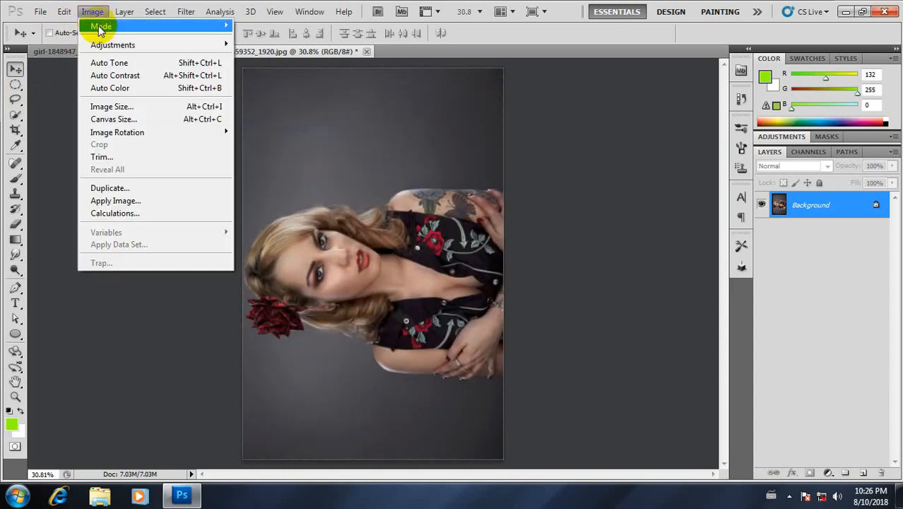
pyautogui.click(118, 132)
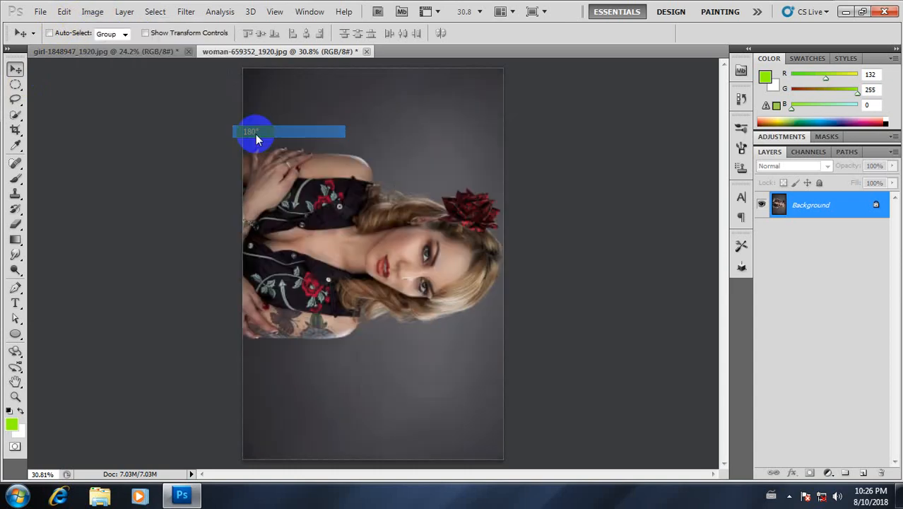
pyautogui.click(93, 11)
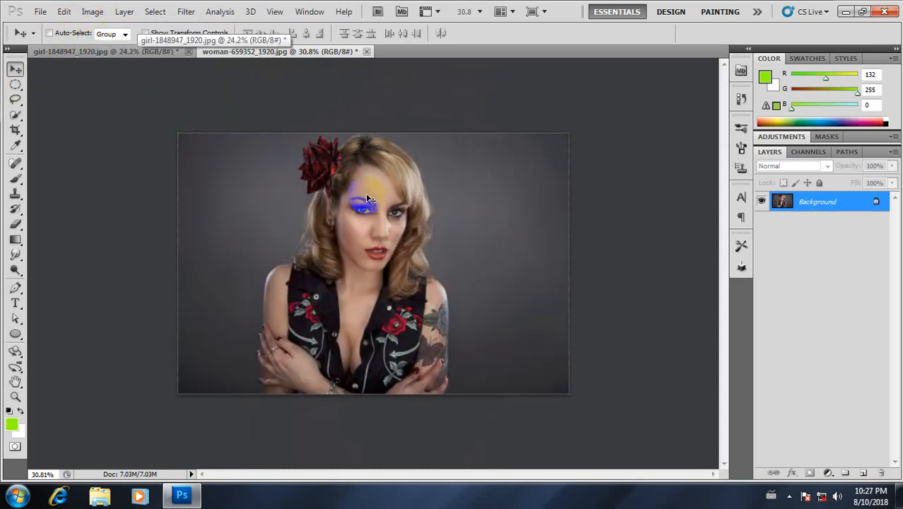
# - Flip the woman photo horizontally and then flip it back
pyautogui.click(93, 11)
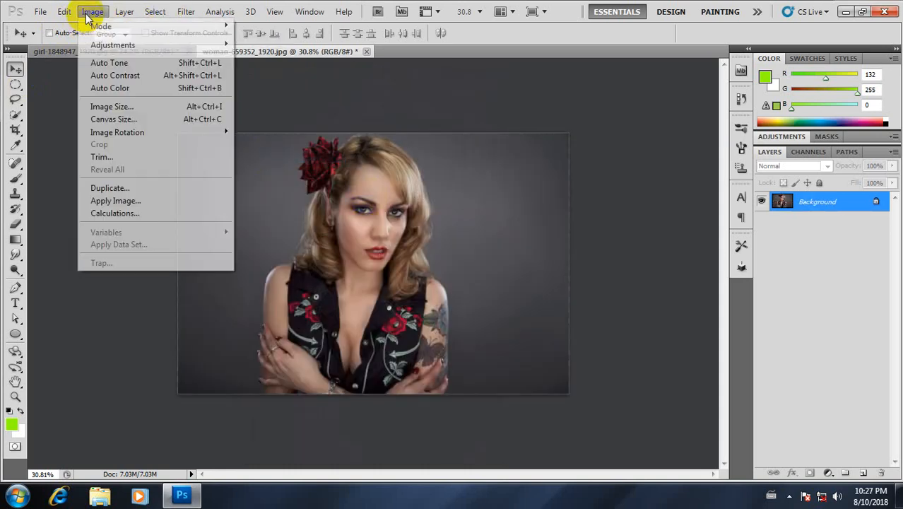
pyautogui.moveTo(117, 132)
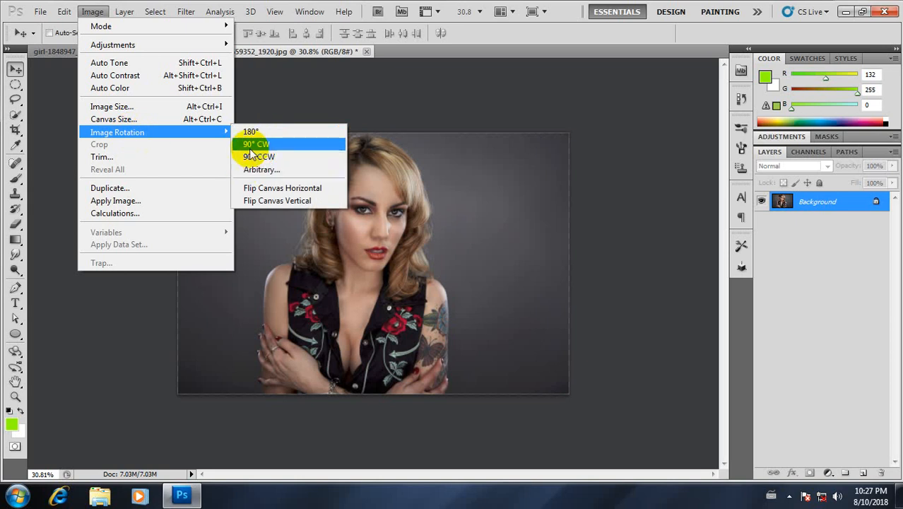
pyautogui.moveTo(277, 200)
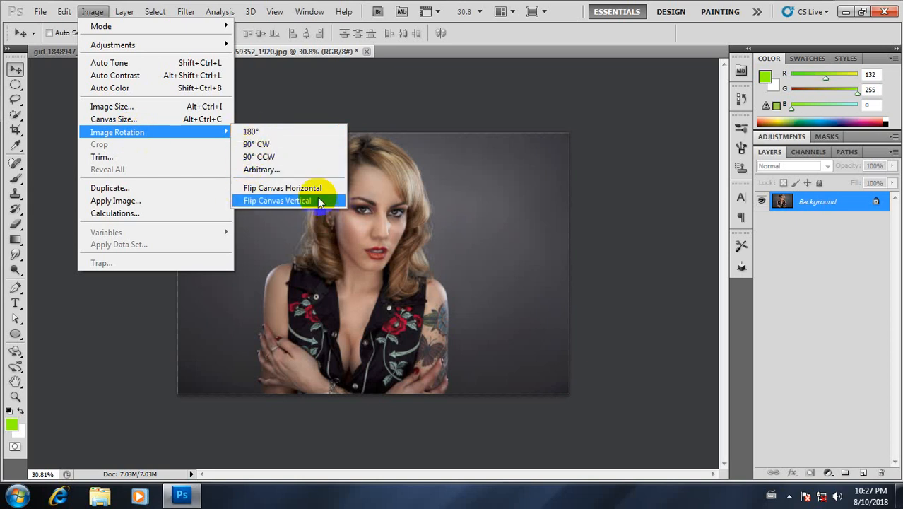
pyautogui.click(282, 187)
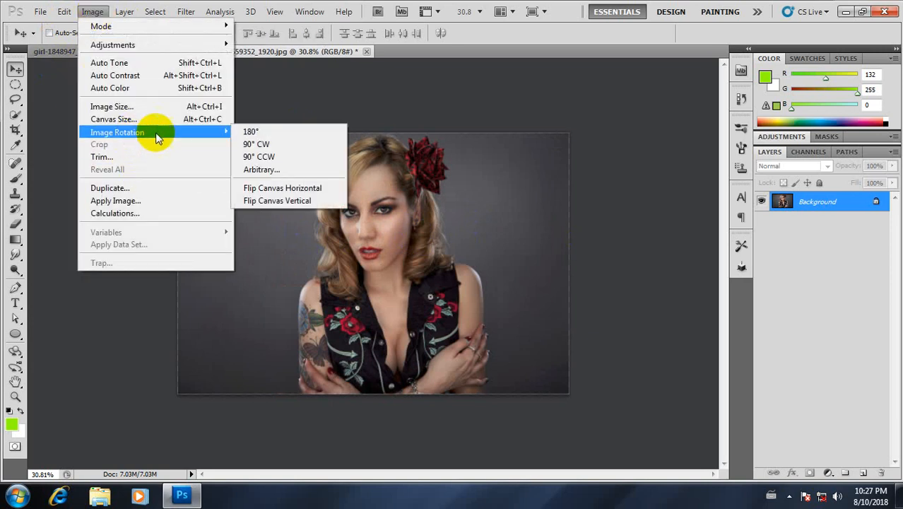
pyautogui.moveTo(281, 187)
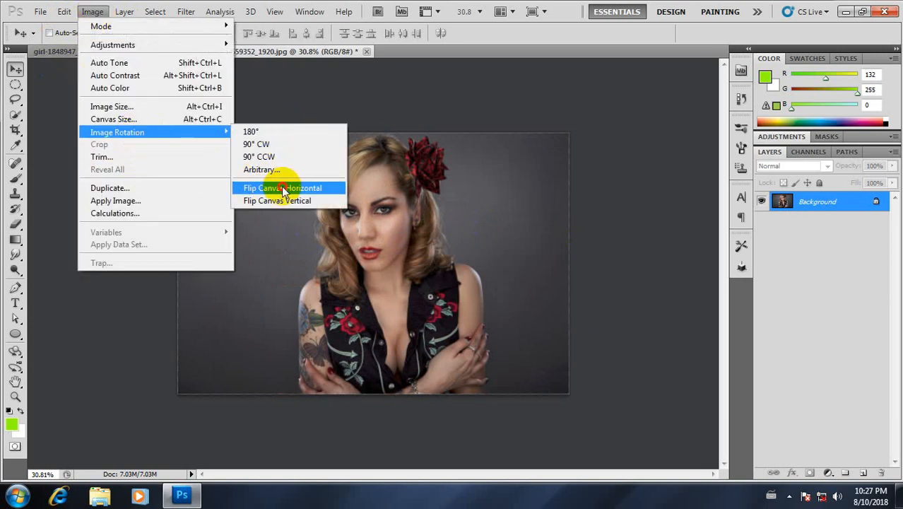
pyautogui.click(282, 187)
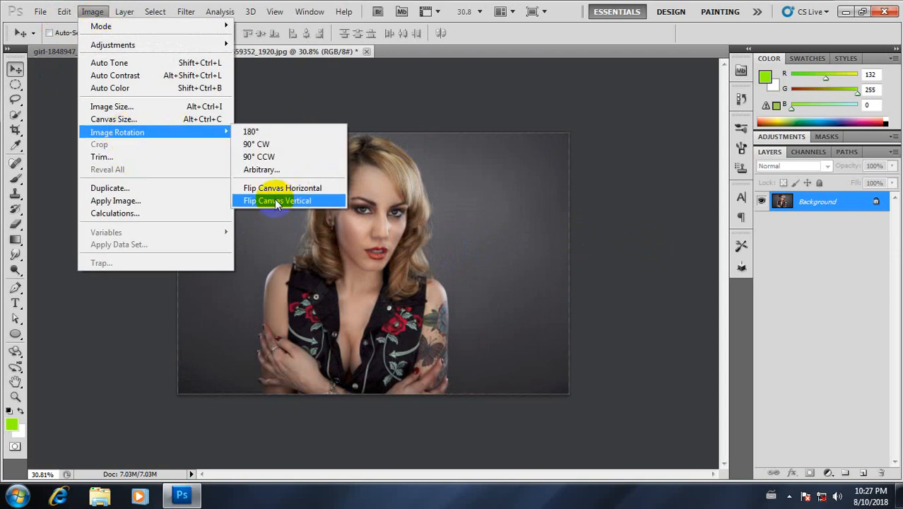
pyautogui.click(276, 200)
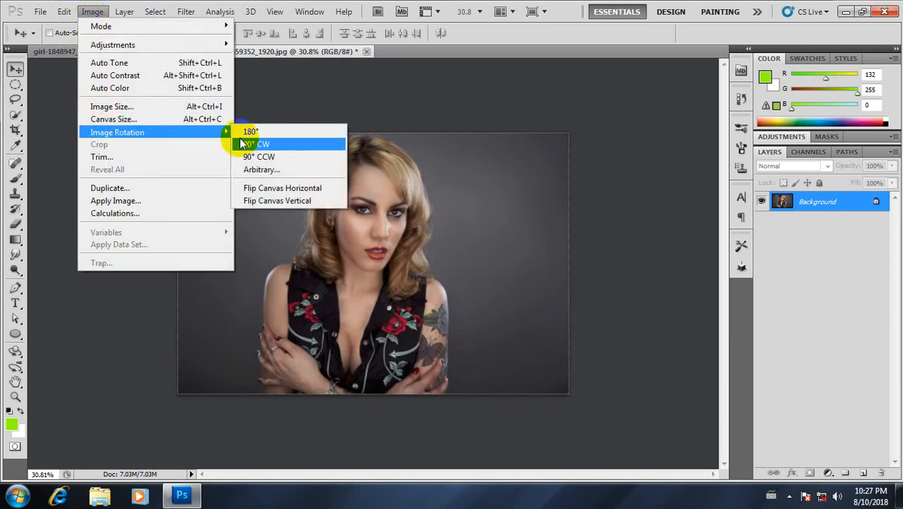
# - Rotate the woman photo 90° clockwise until it stands upright
pyautogui.click(258, 144)
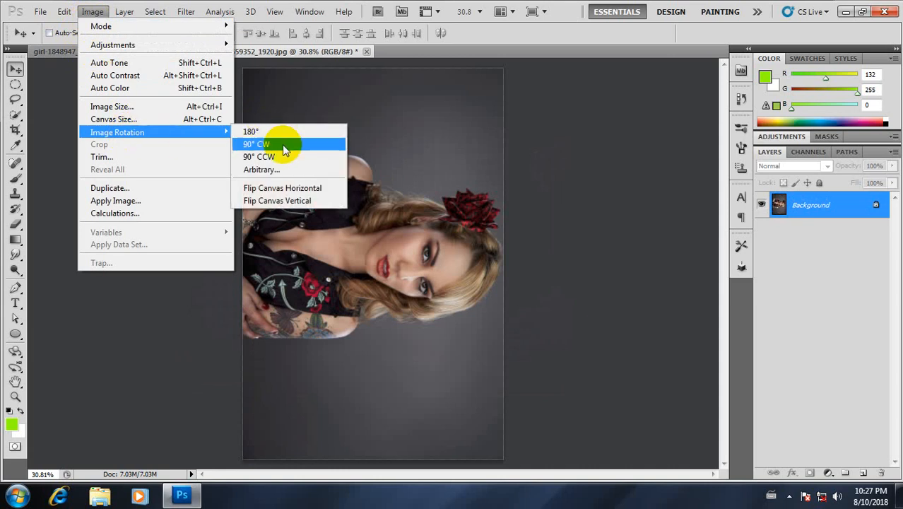
pyautogui.click(255, 144)
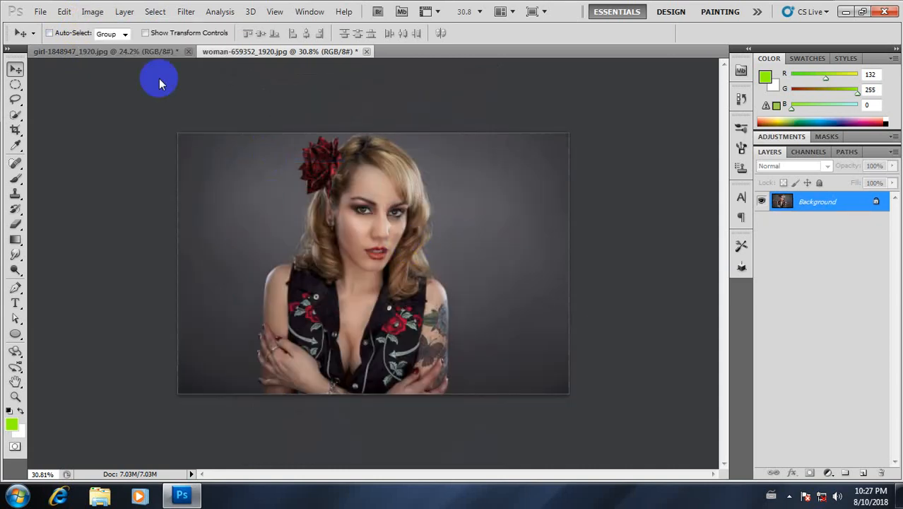
pyautogui.click(93, 11)
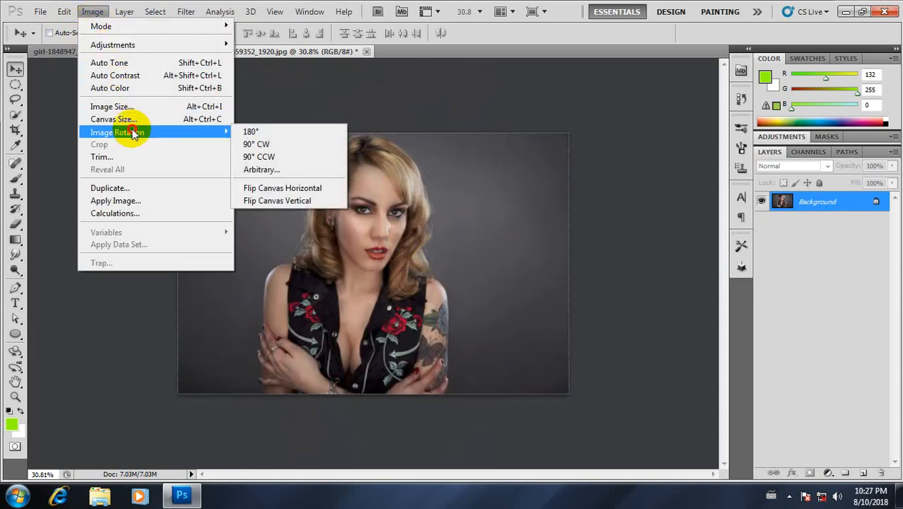
pyautogui.click(255, 143)
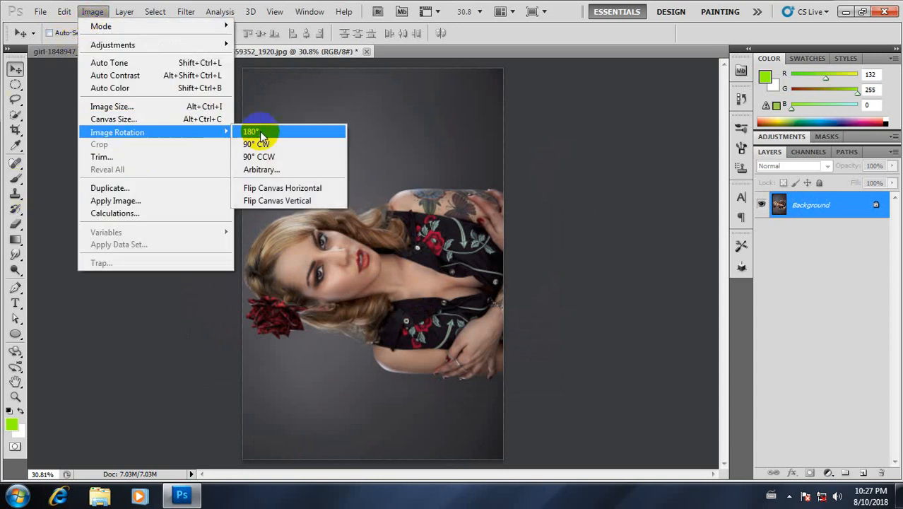
pyautogui.moveTo(282, 188)
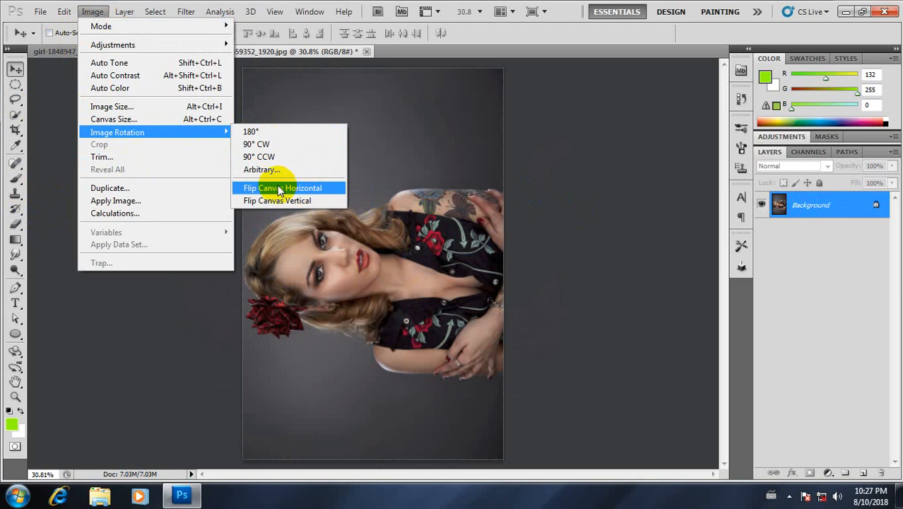
pyautogui.click(282, 187)
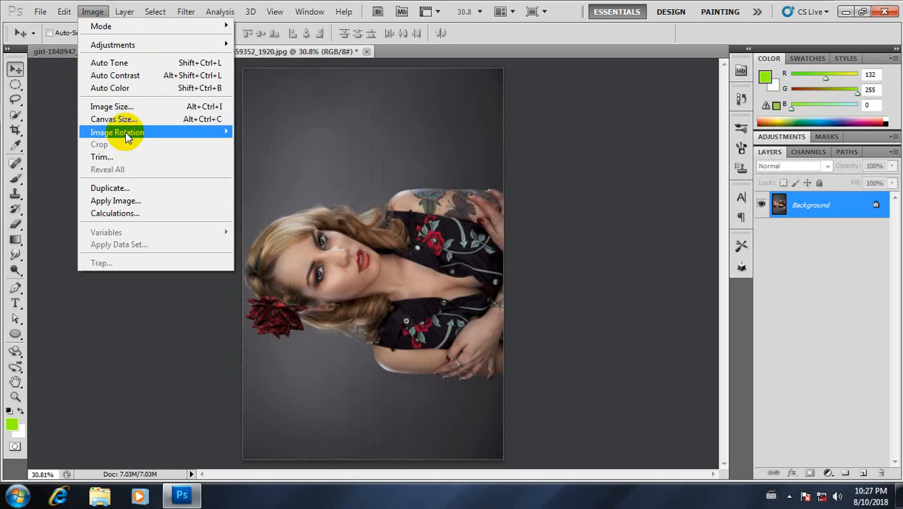
pyautogui.click(117, 132)
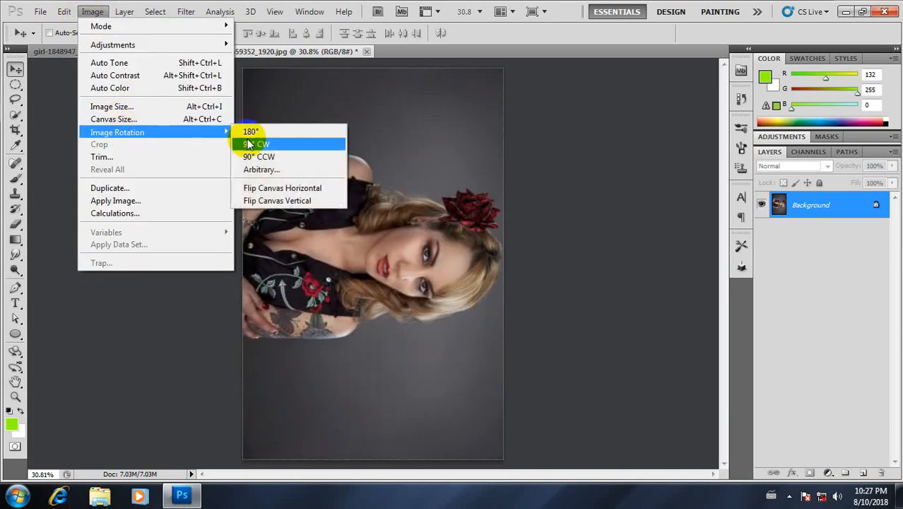
pyautogui.click(256, 144)
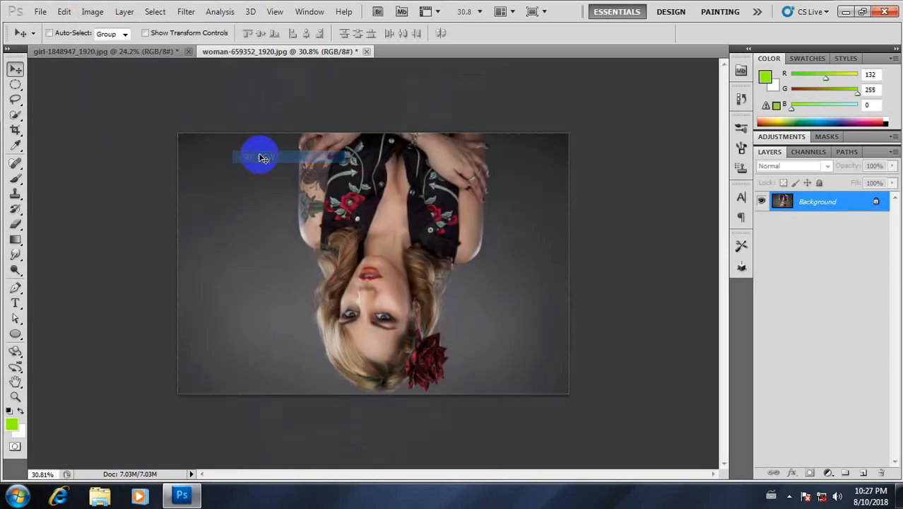
pyautogui.click(93, 11)
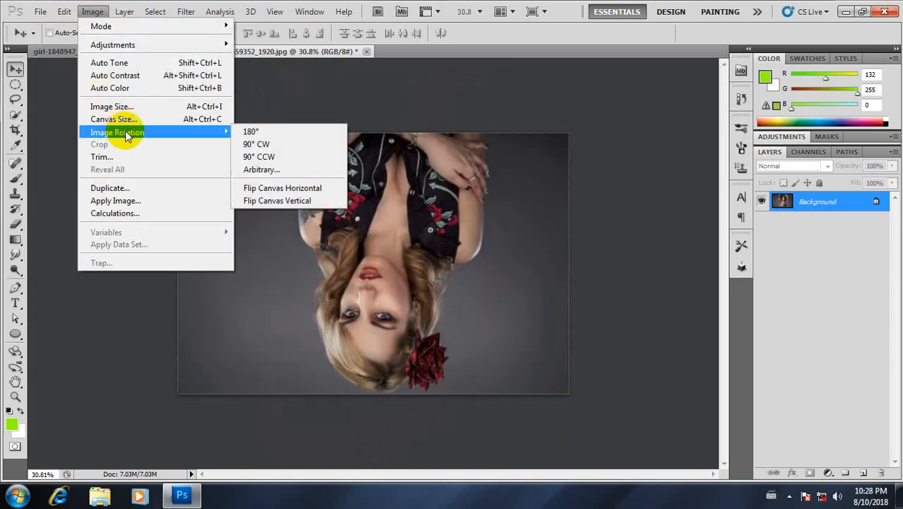
pyautogui.click(256, 144)
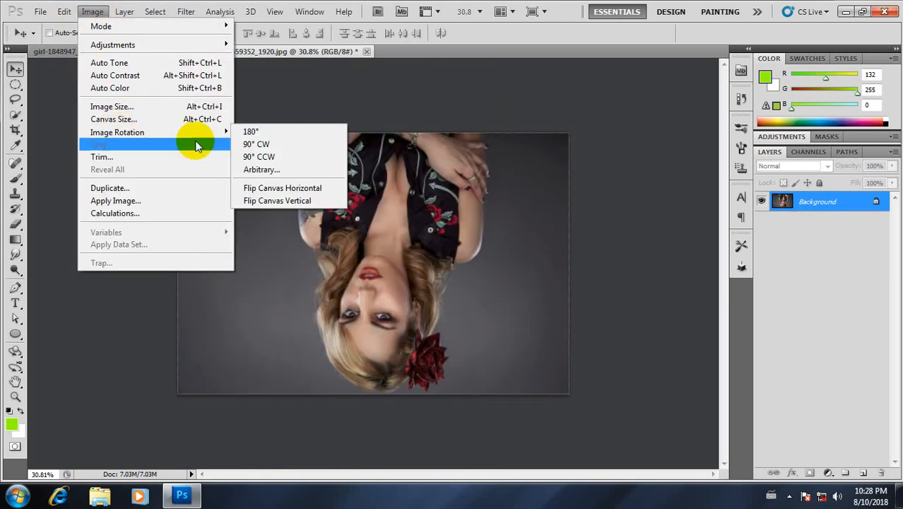
pyautogui.click(251, 131)
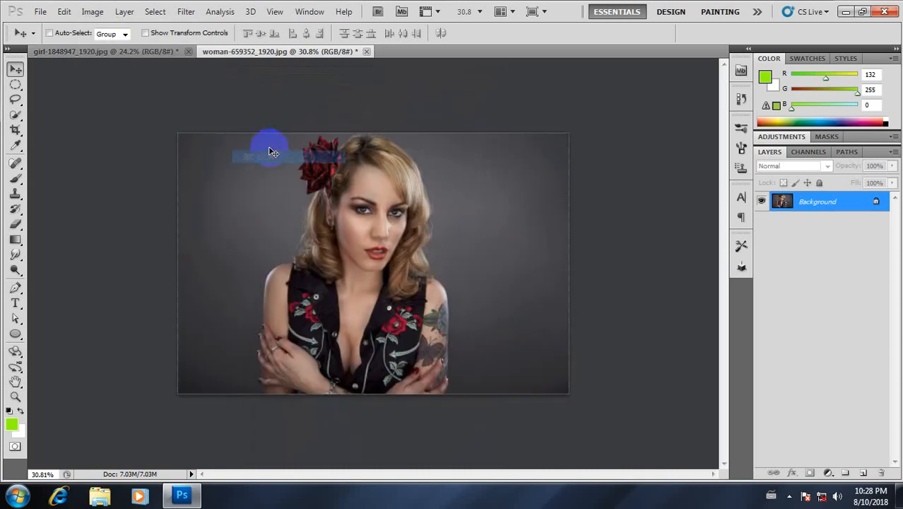
pyautogui.scroll(3)
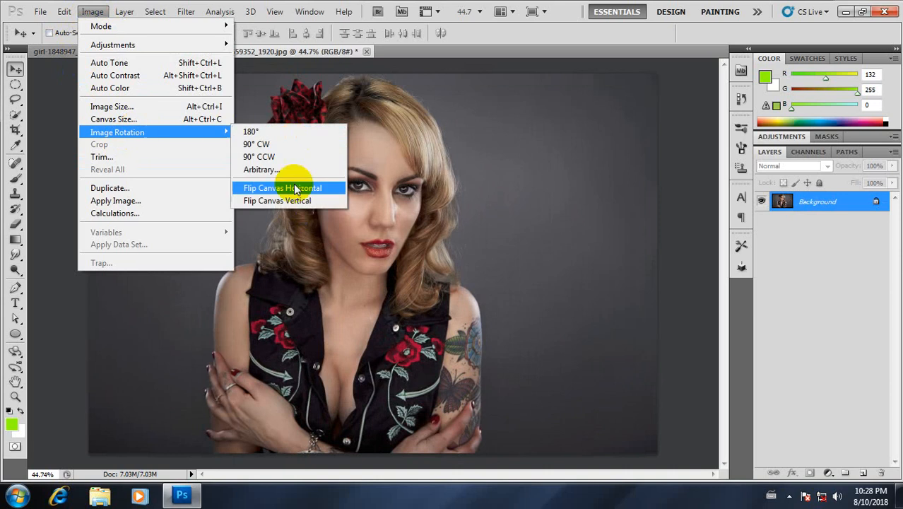
pyautogui.click(282, 187)
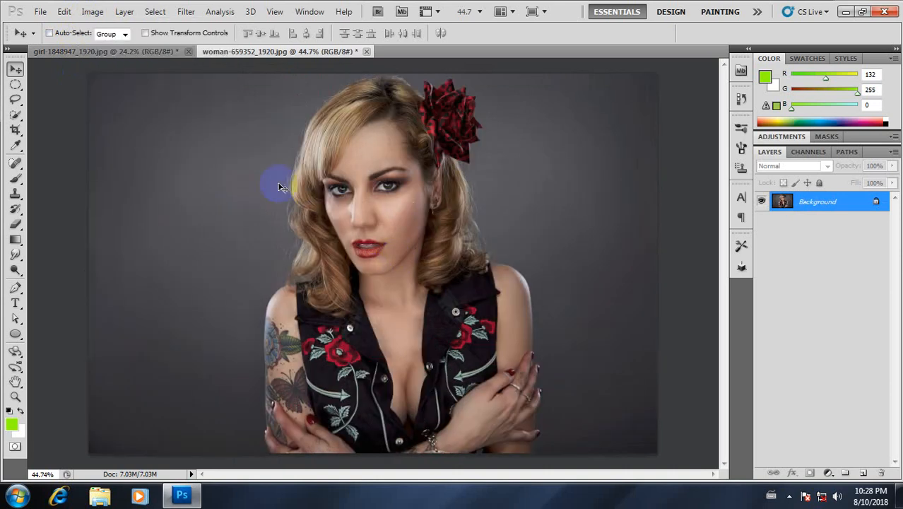
pyautogui.moveTo(249, 203)
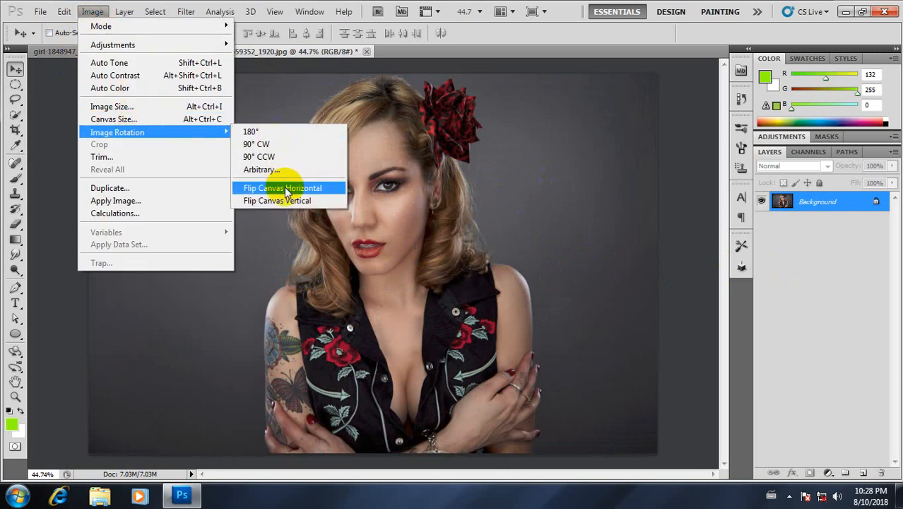
pyautogui.click(282, 187)
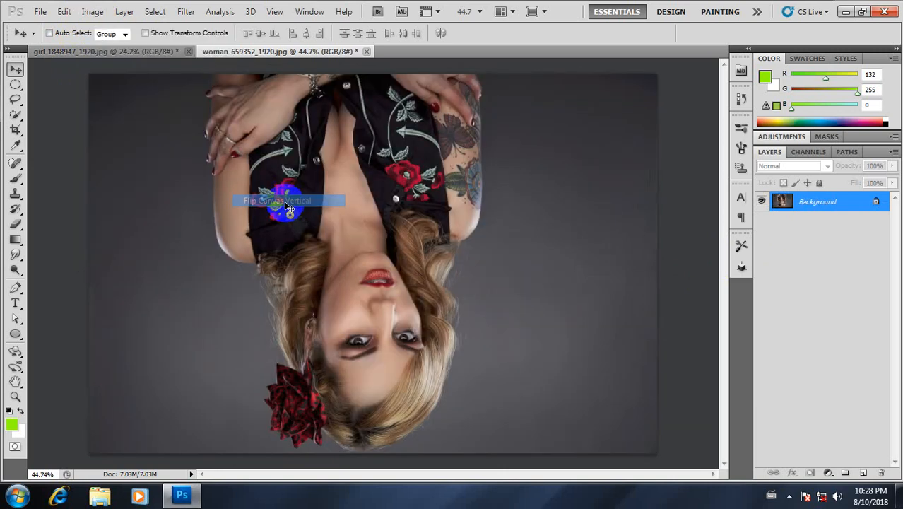
pyautogui.click(93, 11)
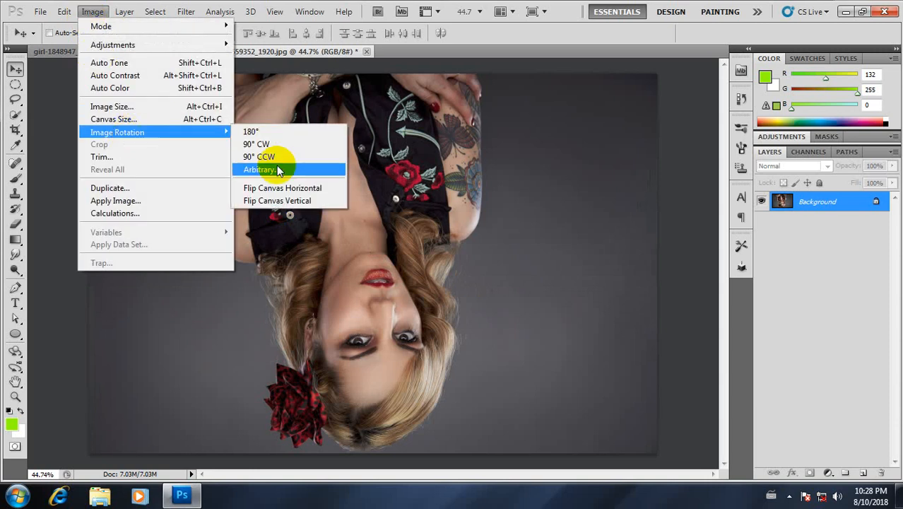
pyautogui.click(250, 131)
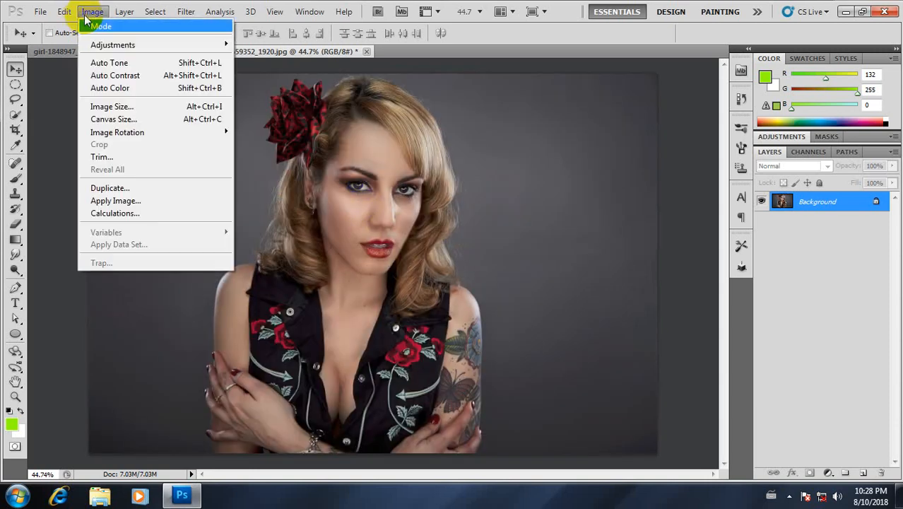
pyautogui.moveTo(113, 119)
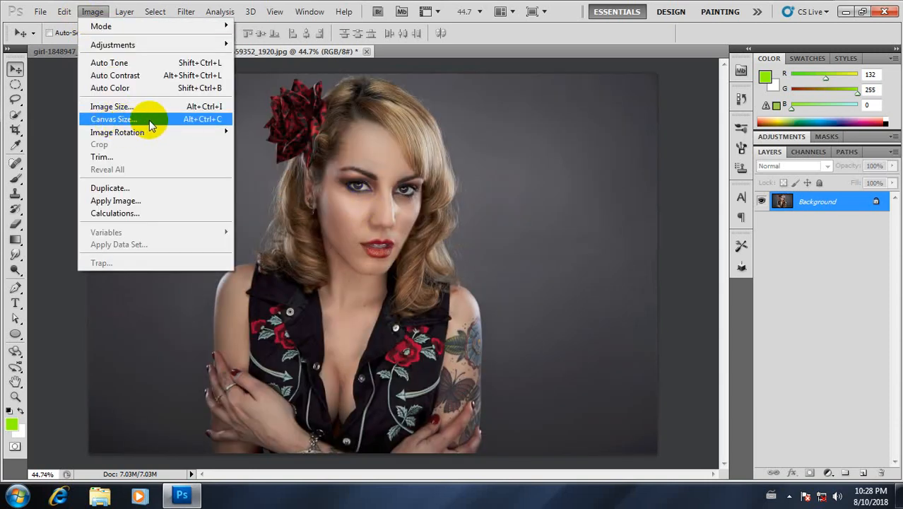
pyautogui.moveTo(140, 123)
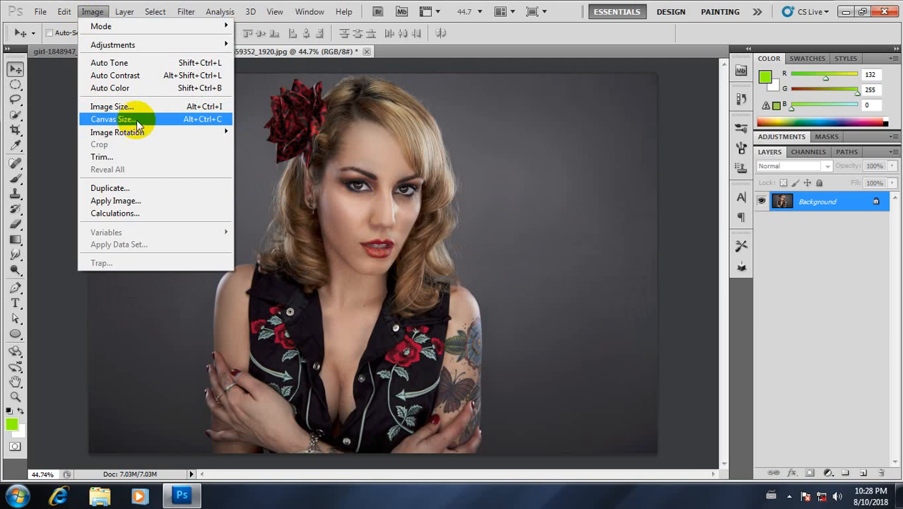
# - Extend the woman photo's canvas by 3 cm each way with yellow fill
pyautogui.click(113, 119)
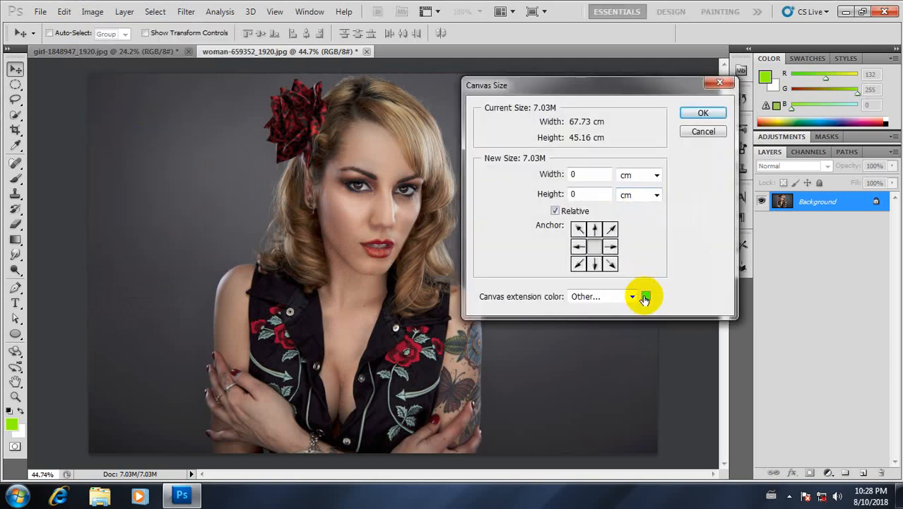
pyautogui.click(644, 296)
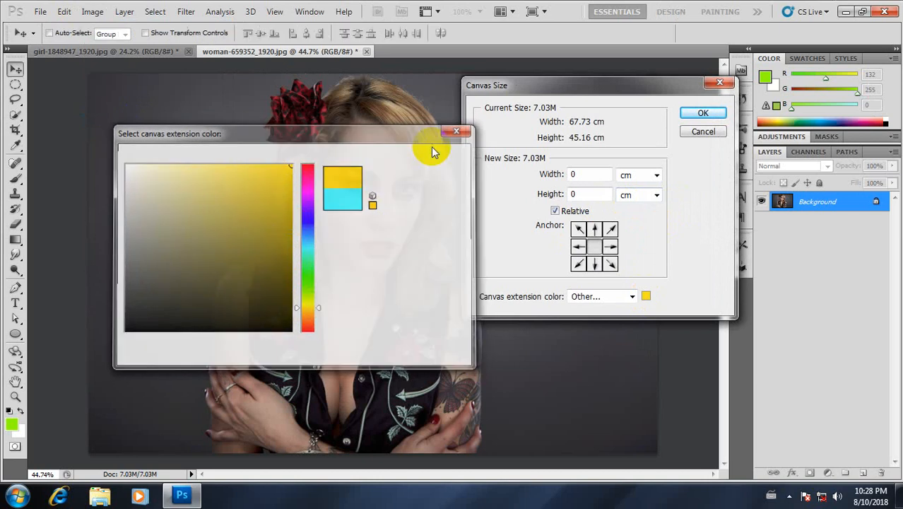
pyautogui.click(456, 131)
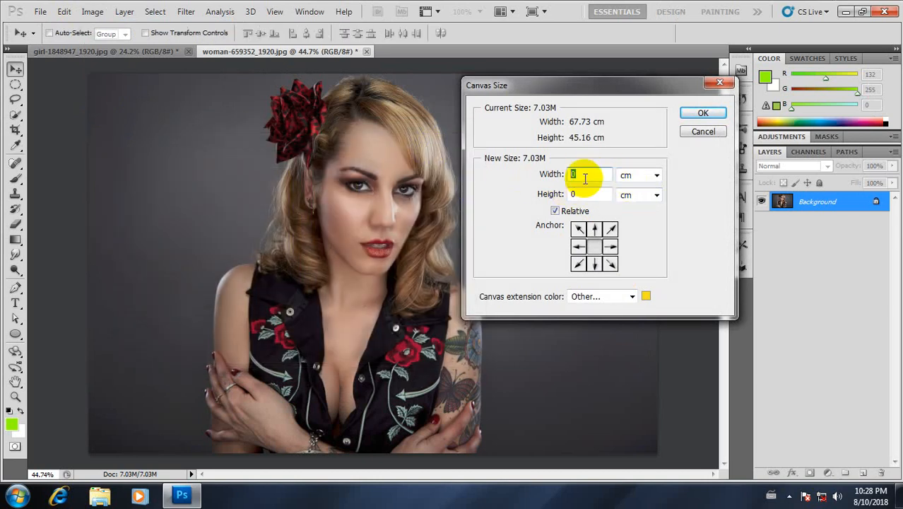
pyautogui.write('3')
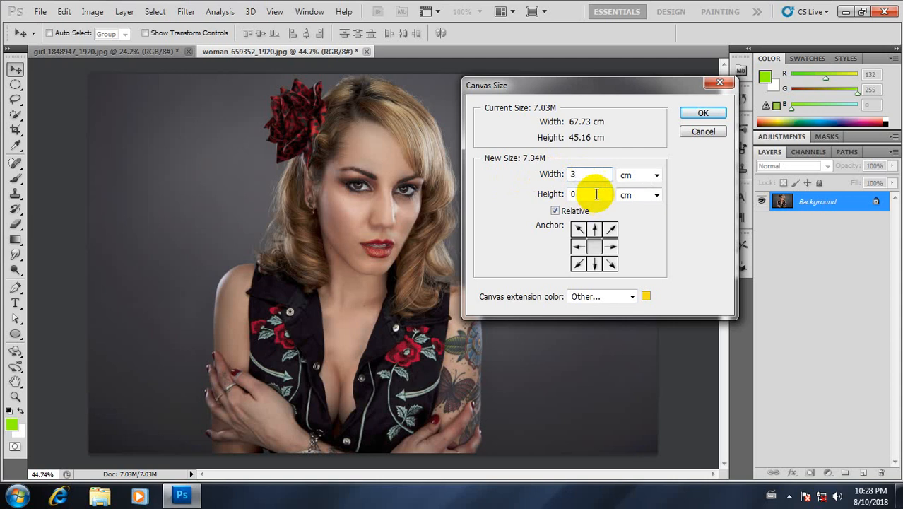
pyautogui.write('3')
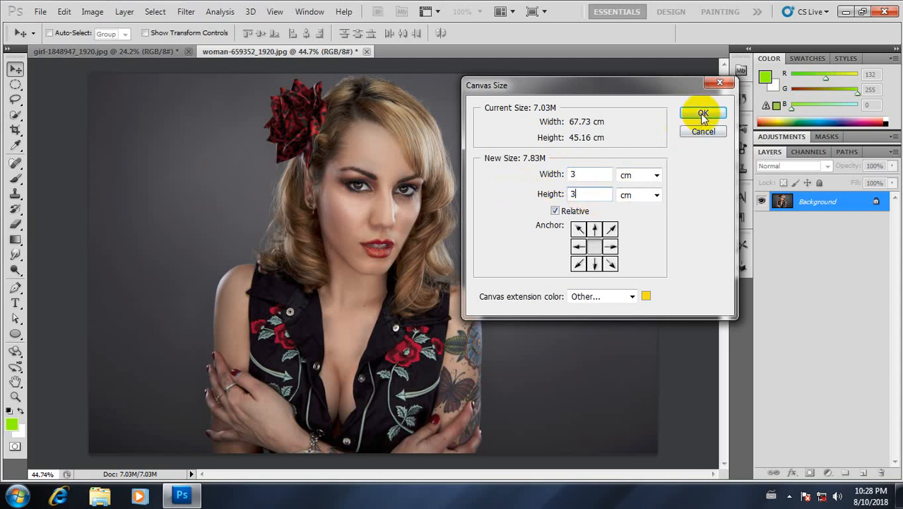
pyautogui.click(702, 113)
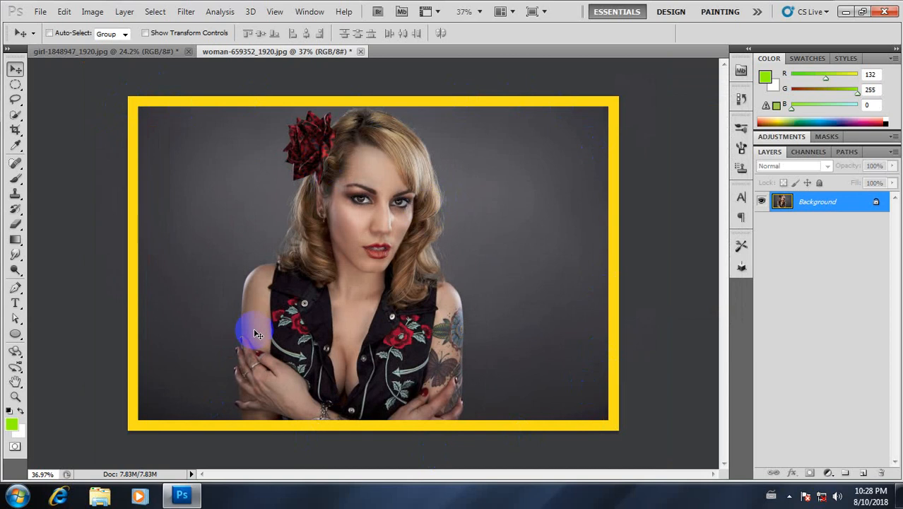
pyautogui.moveTo(258, 332); pyautogui.dragTo(367, 226)
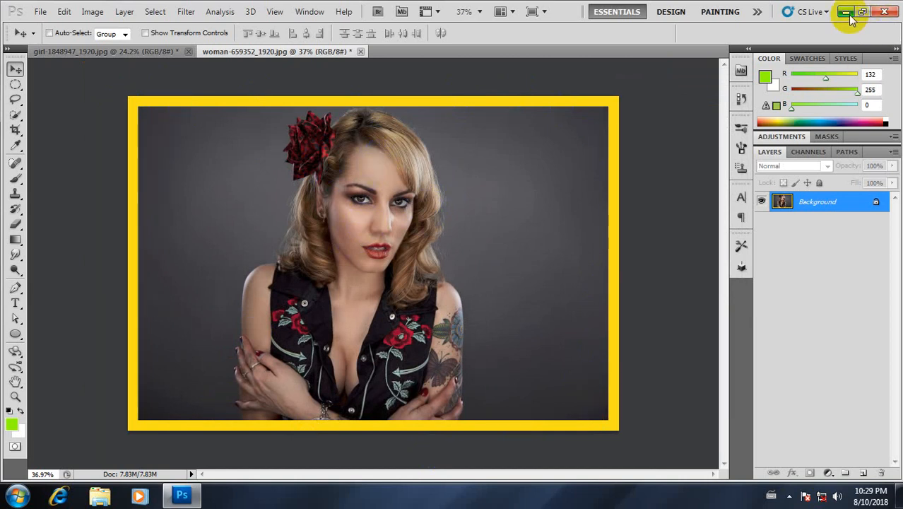
pyautogui.moveTo(846, 12)
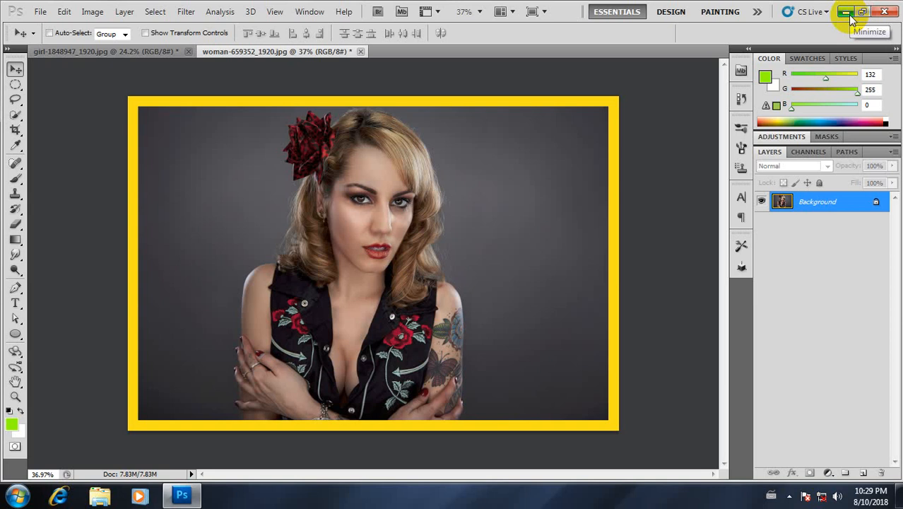